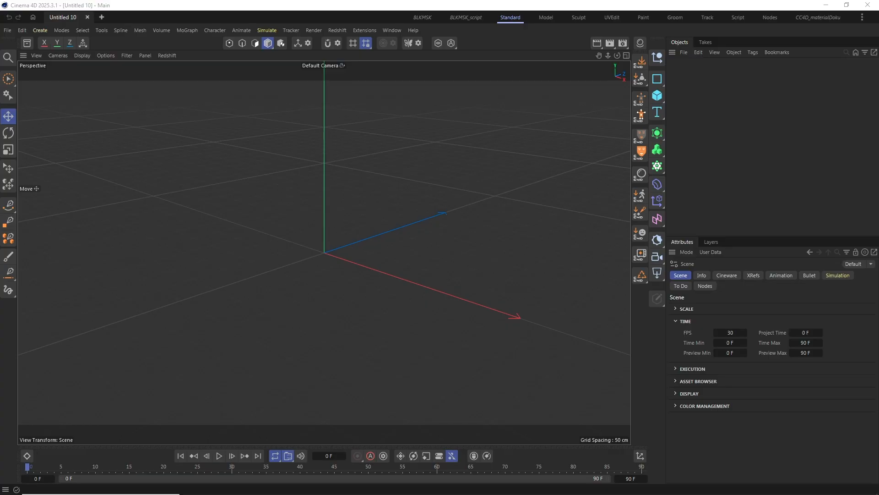
mouse_move(639, 78)
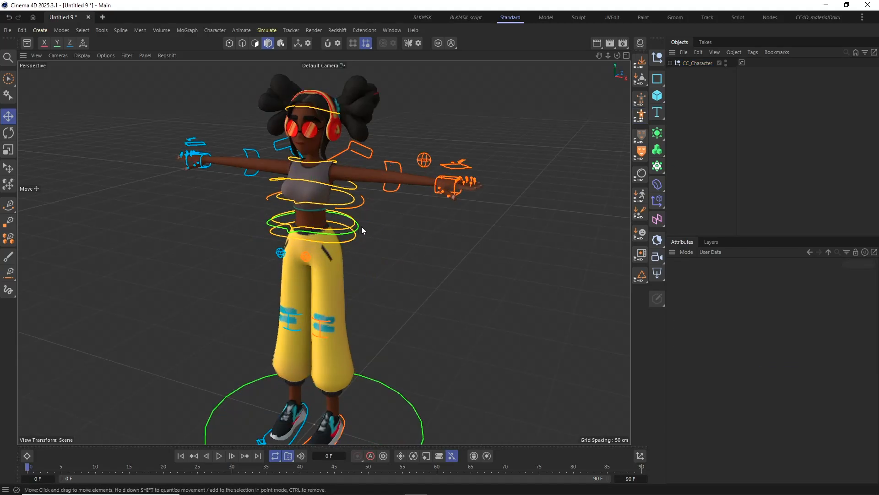
Import the stylised Character Creator girl and her control rig with the CC4D shelf import tool.
click(219, 456)
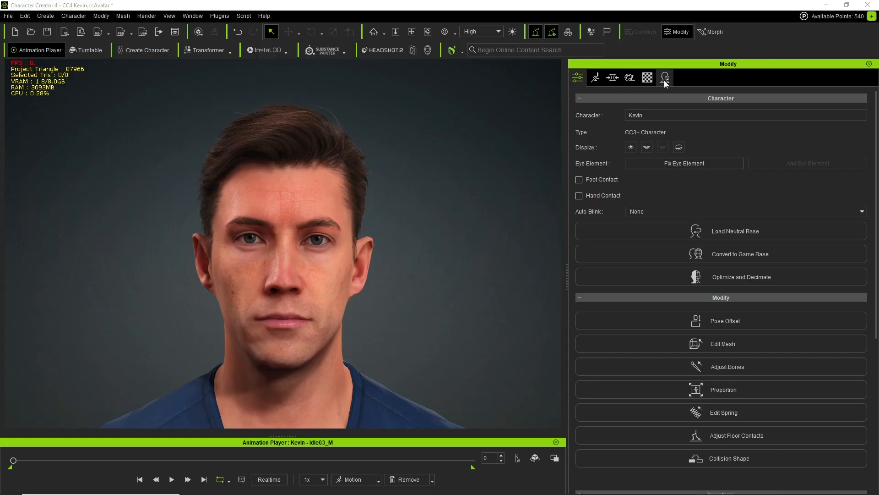
Activate expression wrinkles and set the clothed-character FBX export to Mesh with auto-material JSON.
click(665, 78)
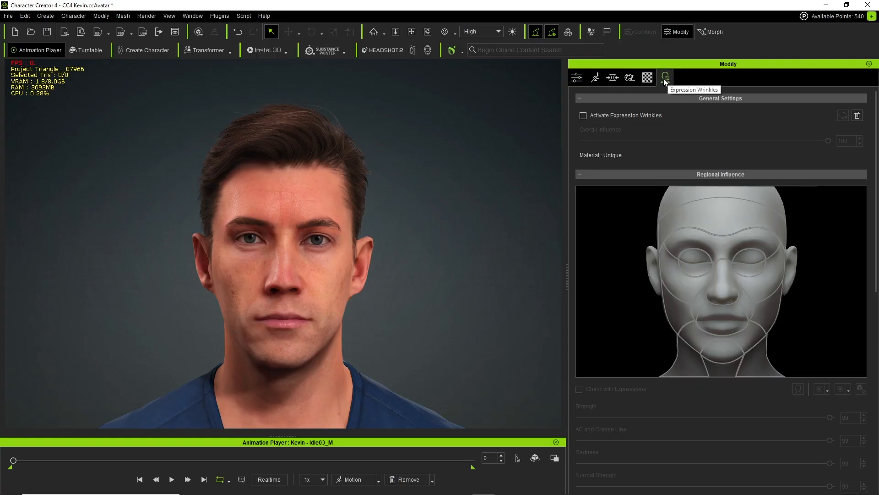
click(582, 115)
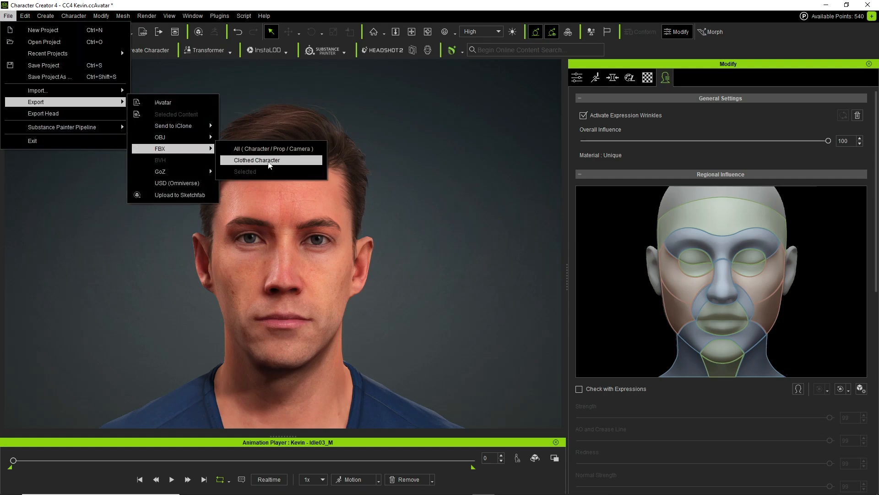
click(257, 161)
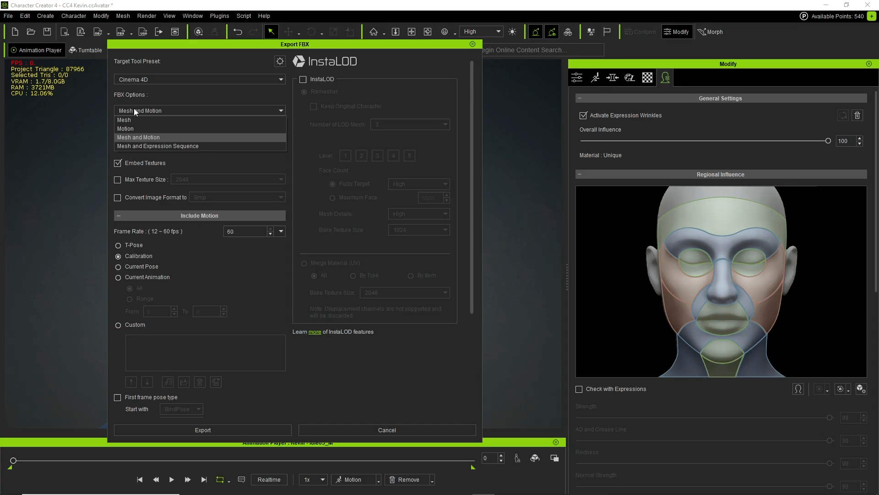
click(123, 120)
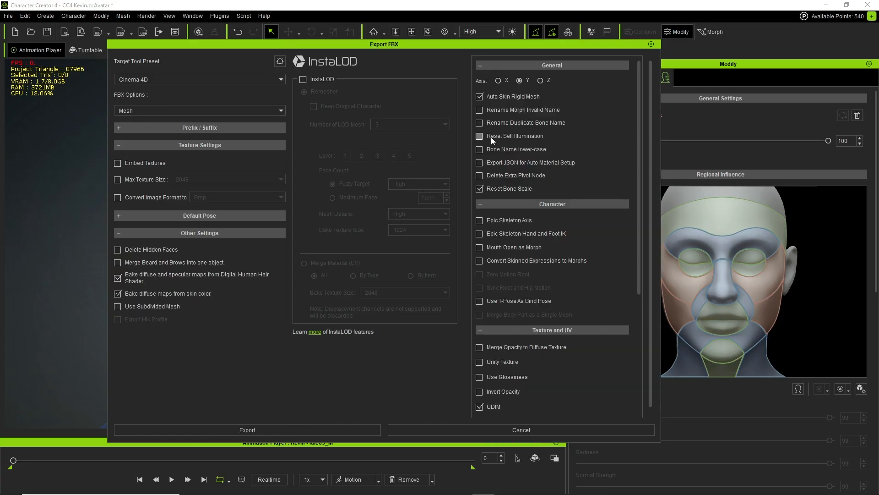
click(479, 136)
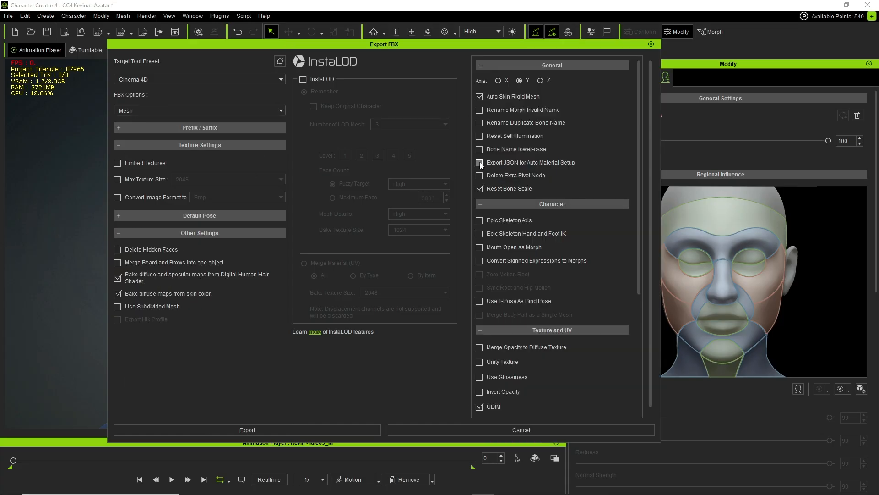
click(478, 162)
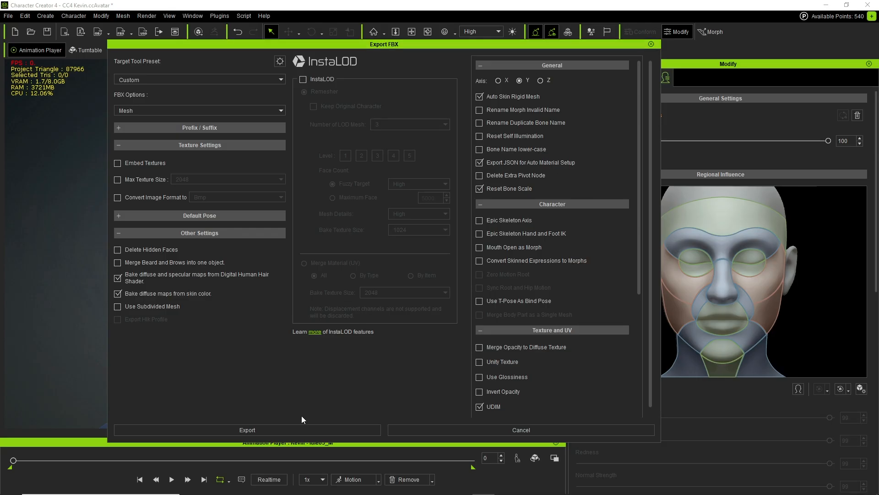
mouse_move(247, 429)
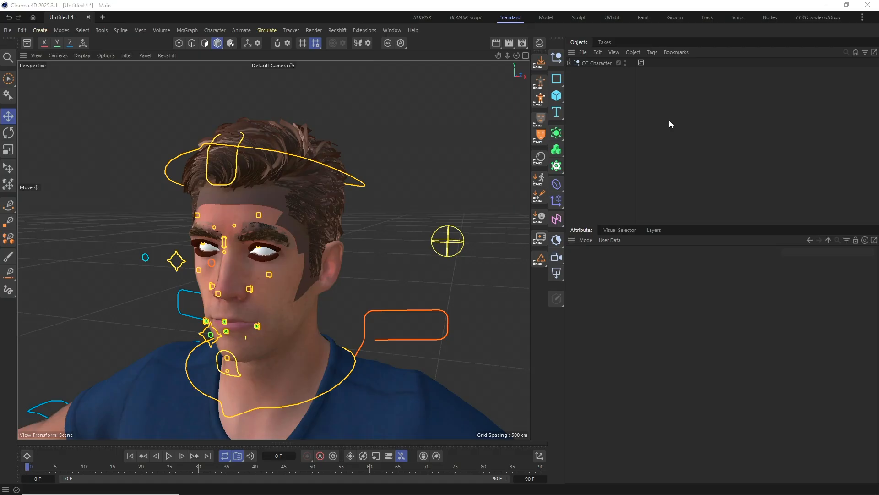
mouse_move(539, 63)
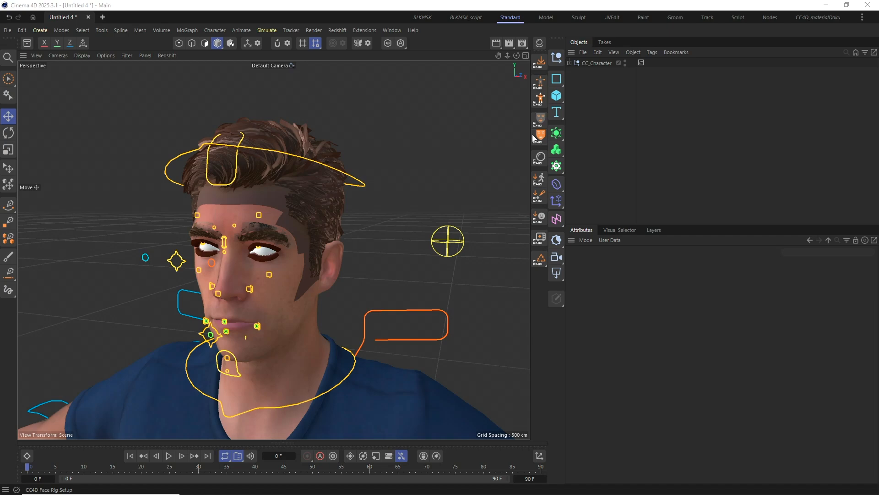
mouse_move(539, 134)
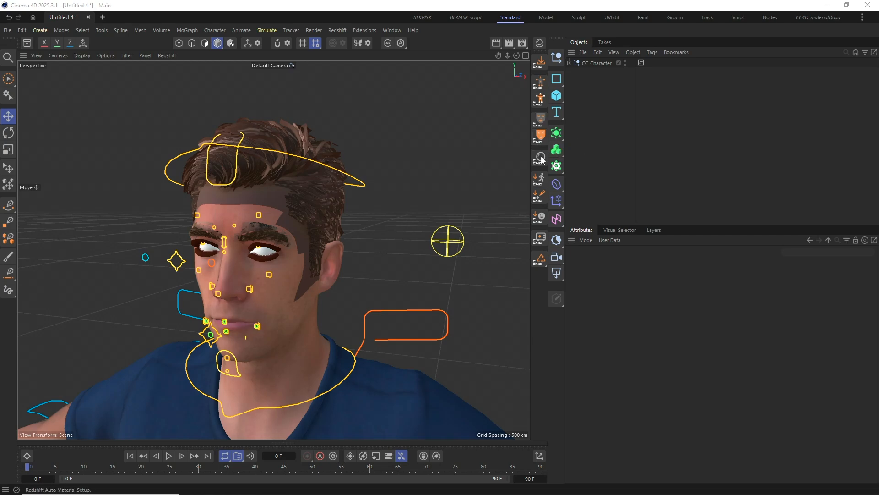
Run CC4 Auto Material Setup with Basic materials and Expression Wrinkles kept active.
click(538, 157)
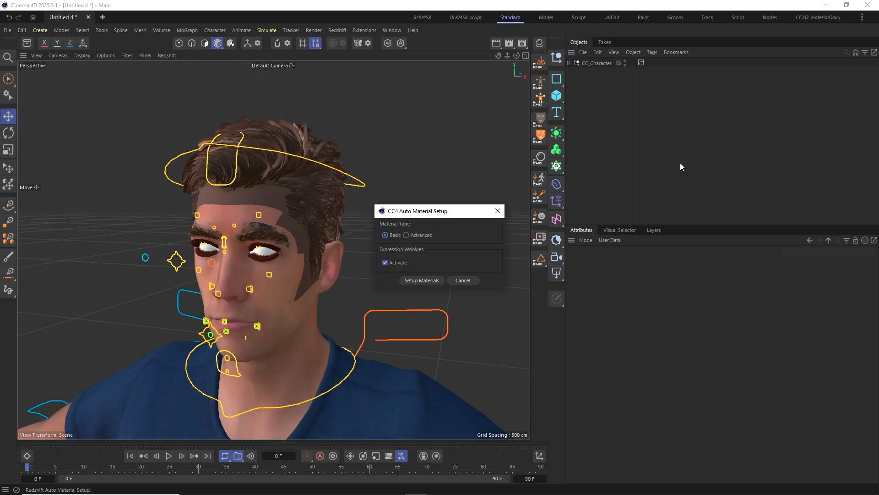
mouse_move(385, 250)
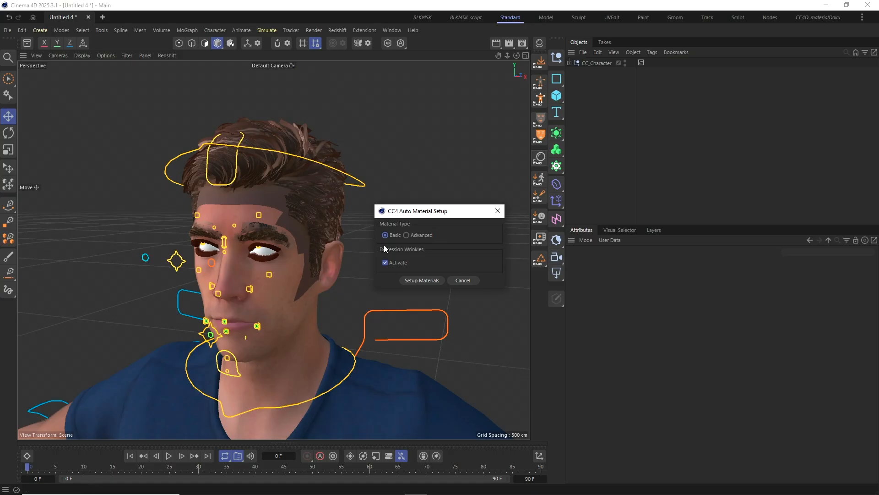
mouse_move(379, 258)
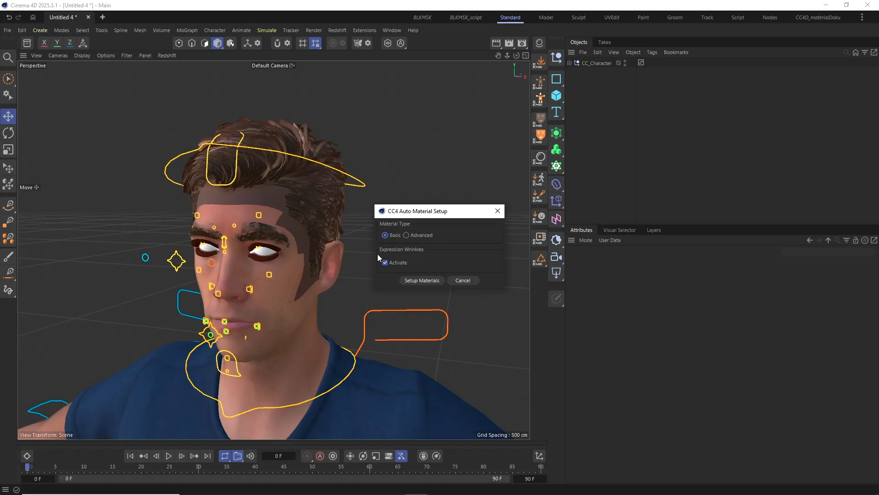
click(385, 262)
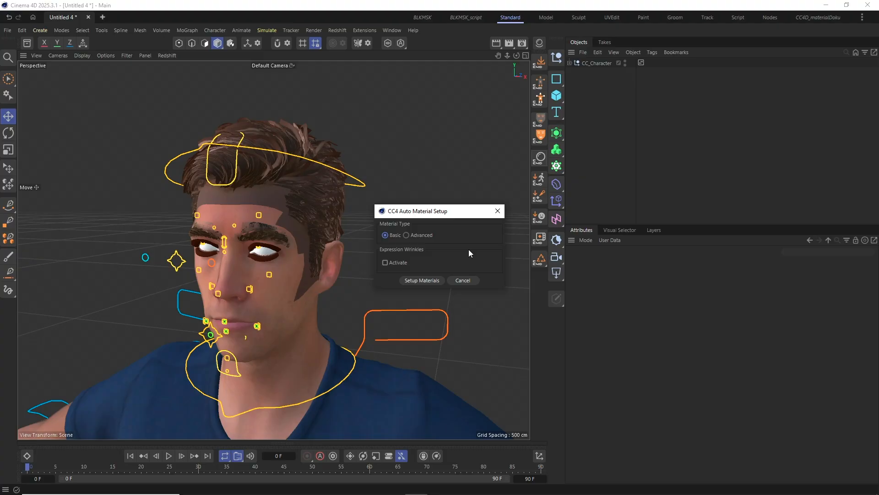
click(385, 262)
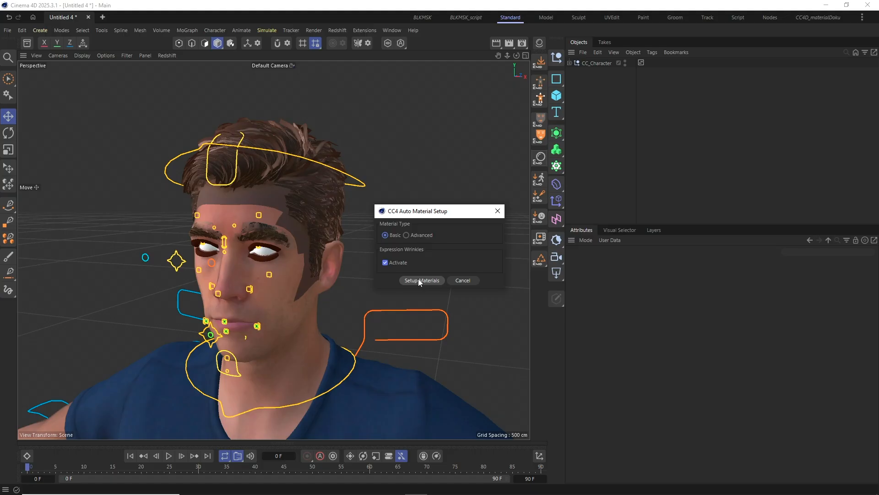
click(422, 279)
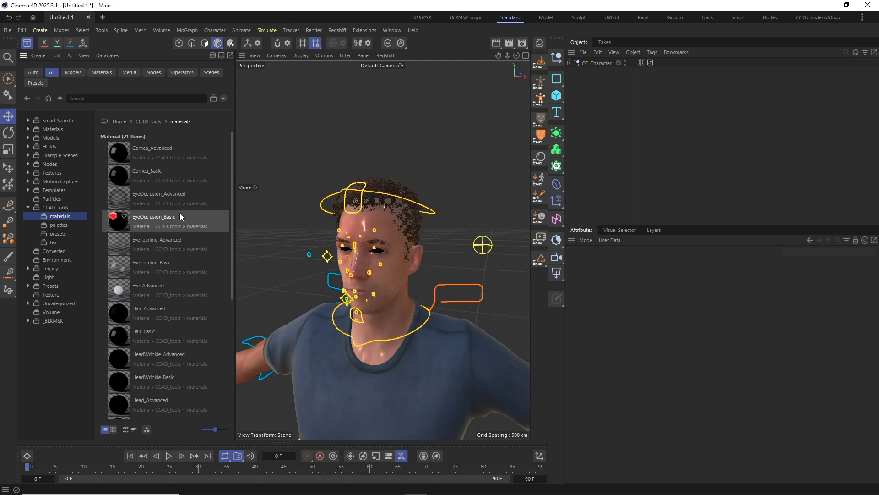
Browse CC4D_tools materials to the HeadWrinkle_Basic and HeadWrinkle_Advanced materials.
scroll(down, 3)
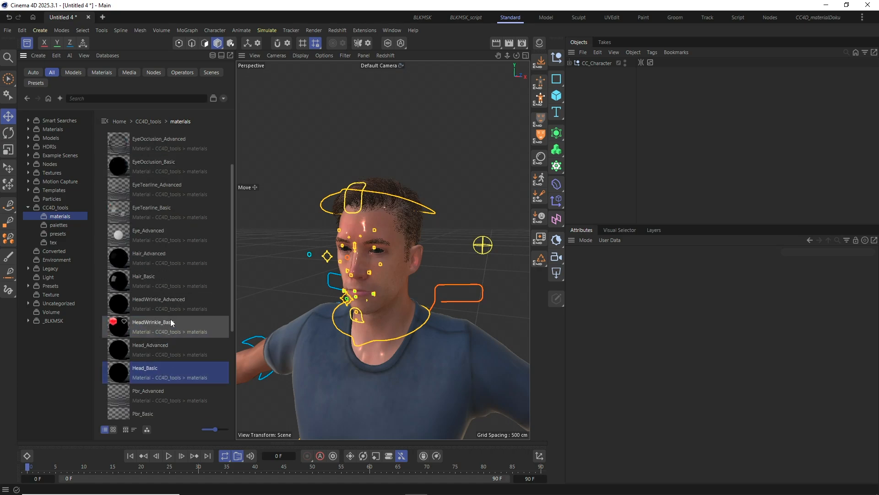
click(165, 327)
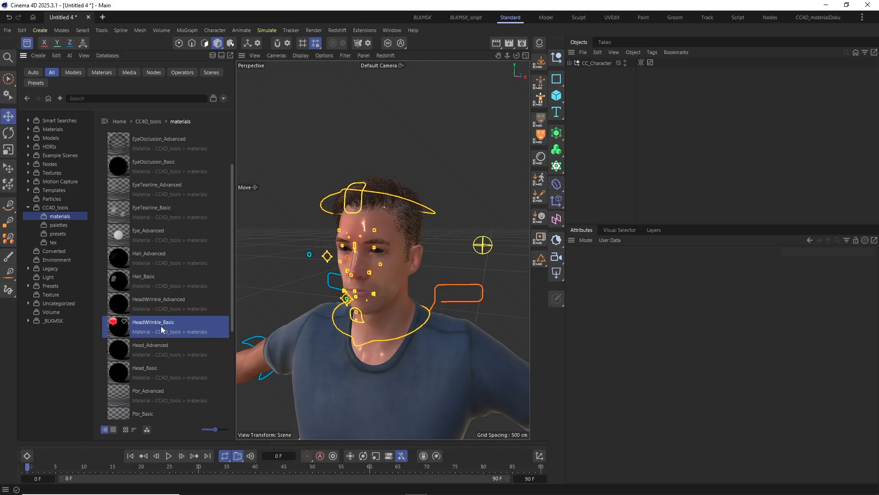
mouse_move(170, 328)
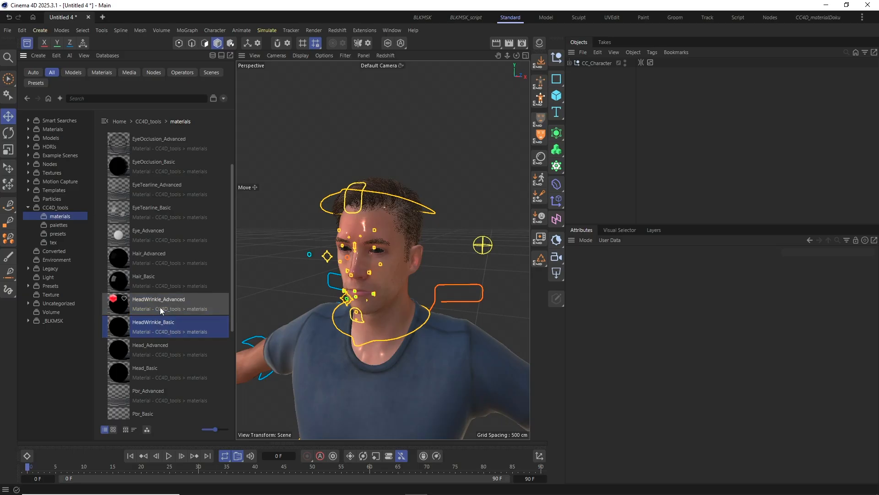
click(163, 303)
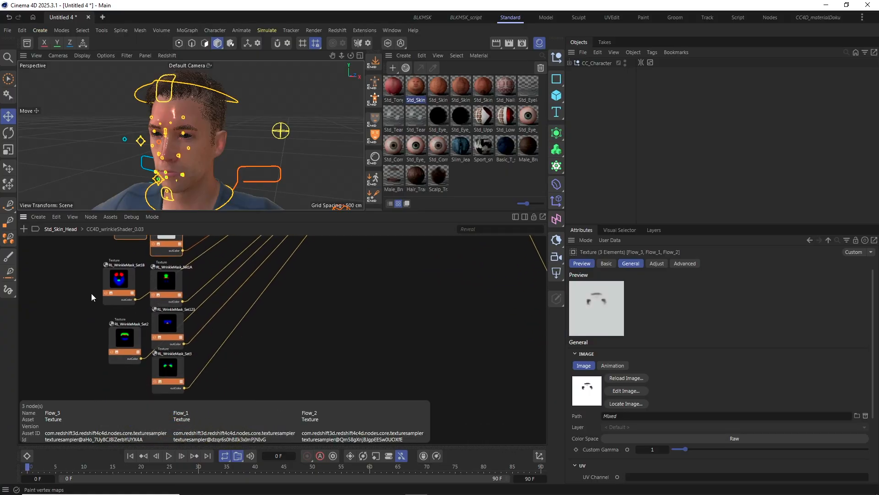
Inspect the CC4D_wrinkleShader group node and its Drivers inputs.
click(167, 323)
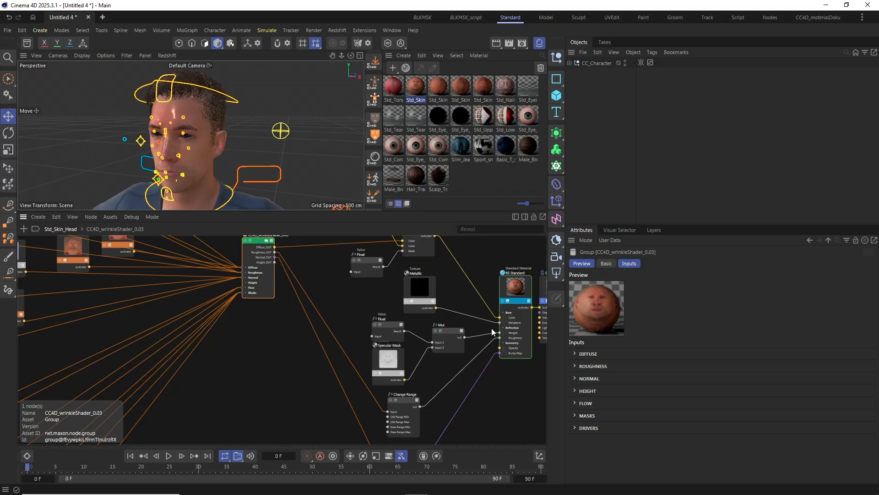
click(575, 427)
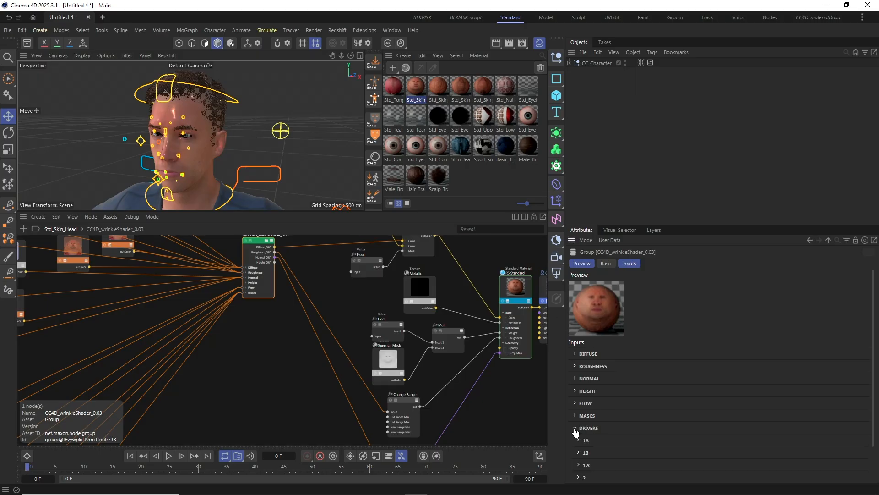
click(578, 440)
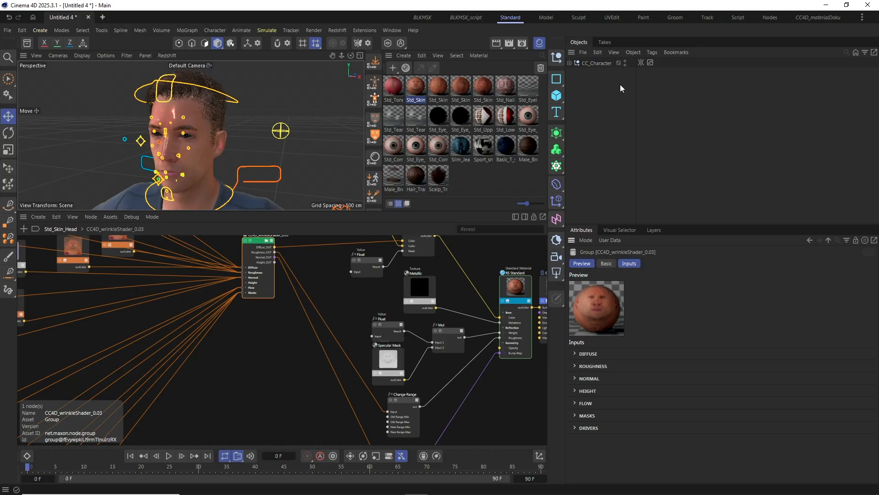
Review the PY_wrinkleSolver tag's Python code and its Pose Morph and Std_Skin_Head links.
click(641, 62)
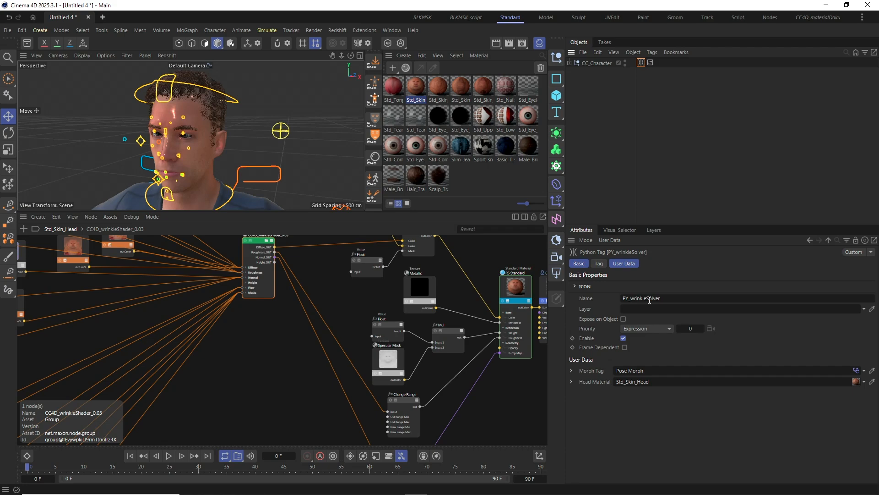
click(596, 62)
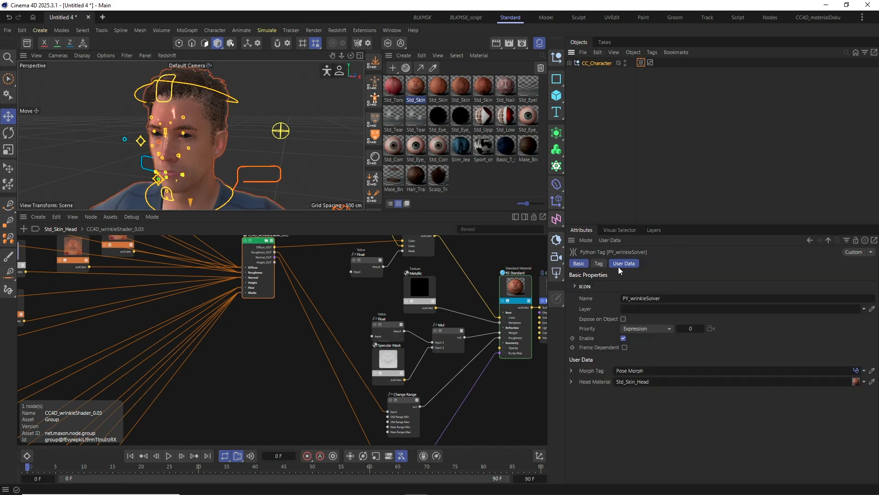
click(598, 263)
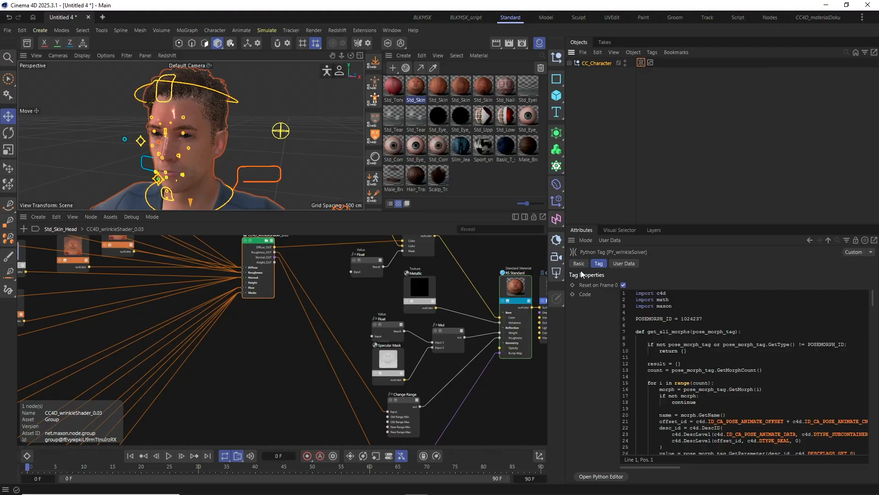
click(578, 263)
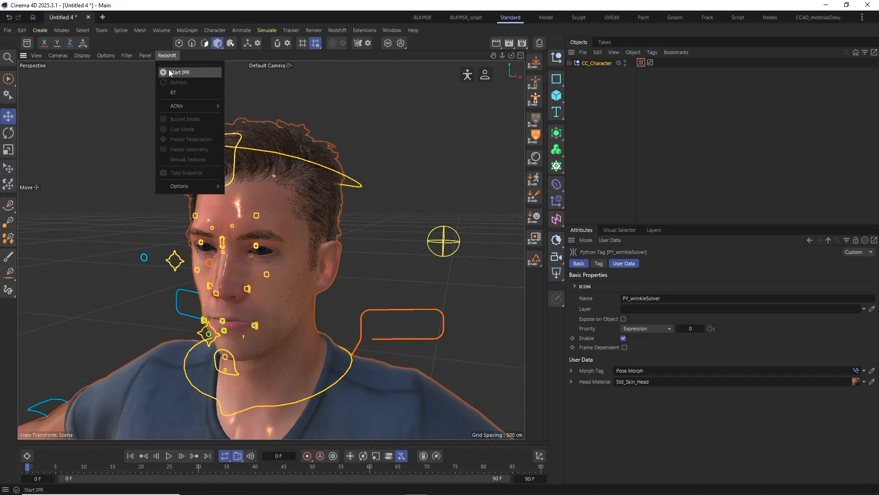
Start a Redshift IPR interactive render of the realistic head in the viewport.
click(179, 72)
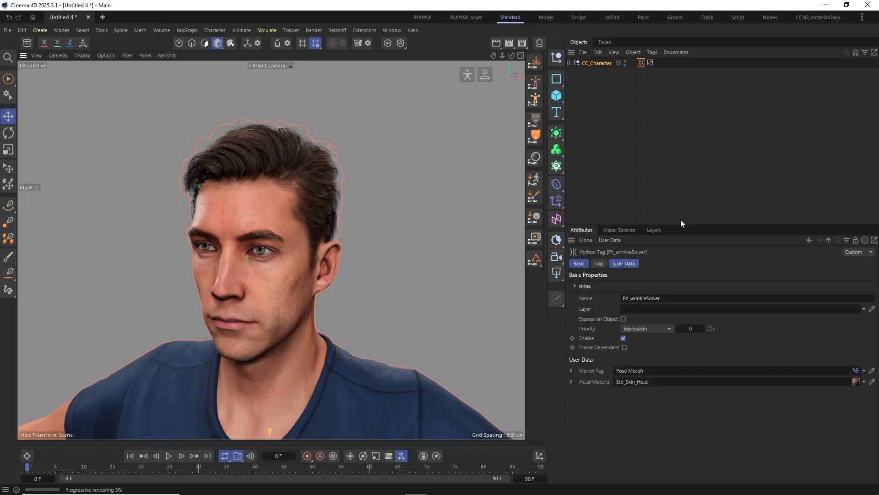
click(619, 229)
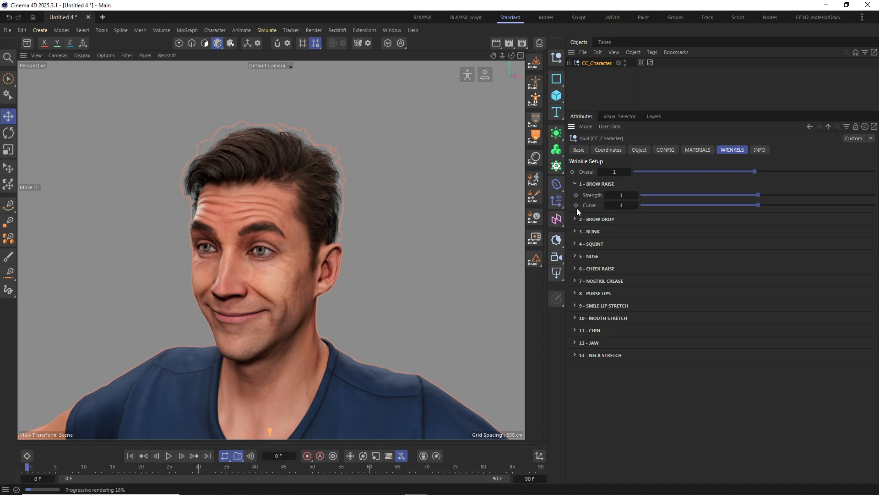
Test the Overall and Brow Raise wrinkle sliders, then set Overall 0.6 and Cheek Raise 0.64.
click(574, 183)
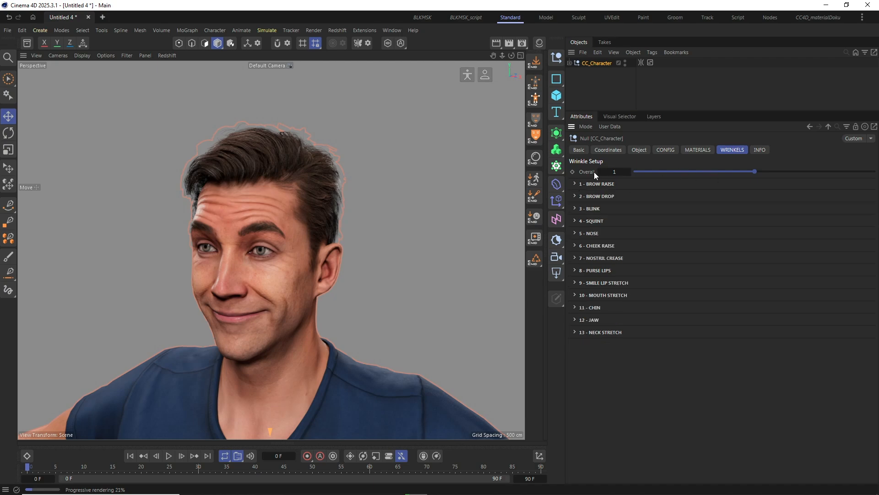
drag(754, 171, 635, 171)
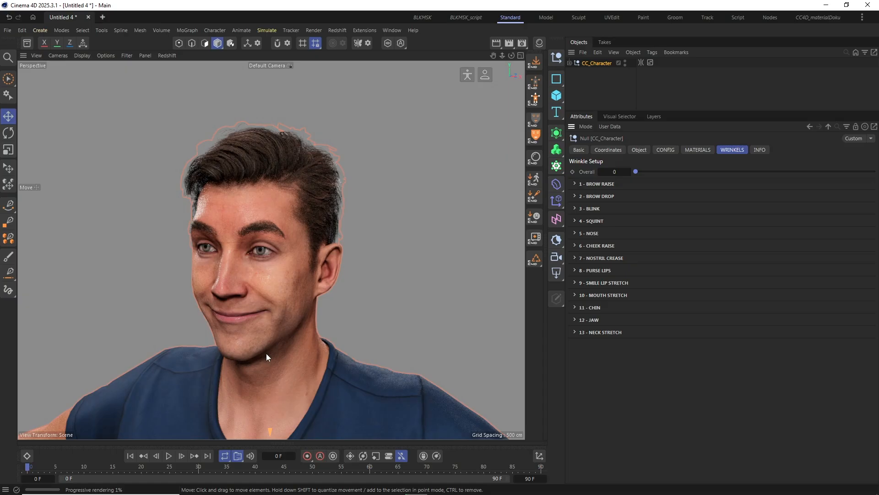
click(613, 172)
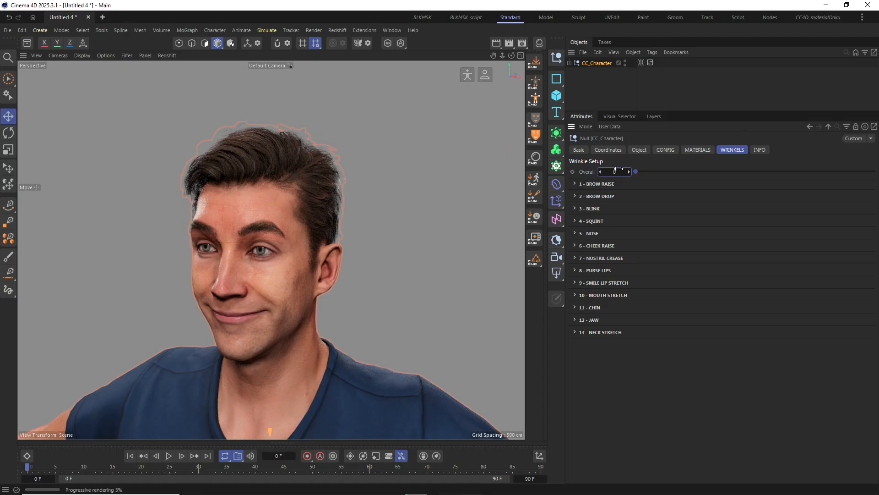
drag(602, 172, 754, 172)
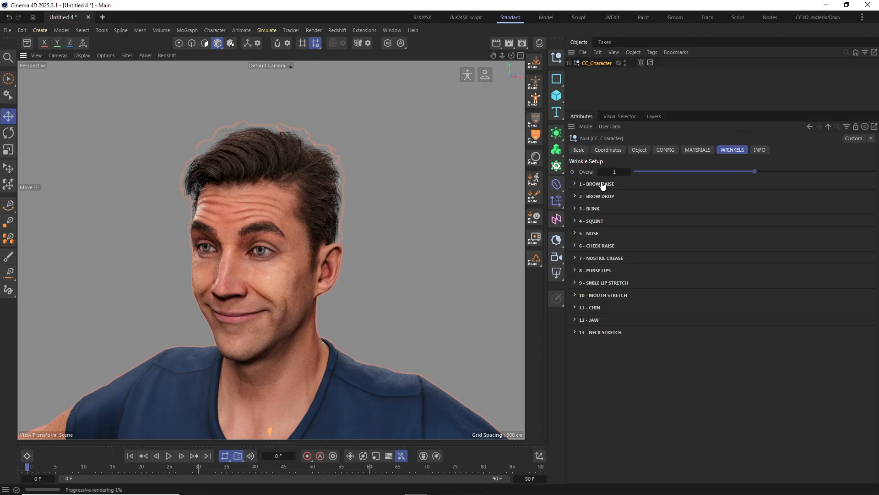
click(576, 183)
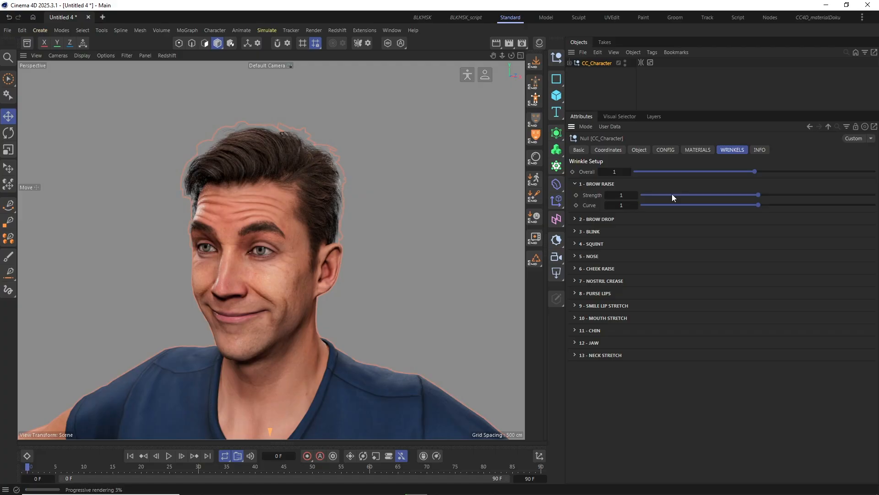
drag(759, 194, 643, 195)
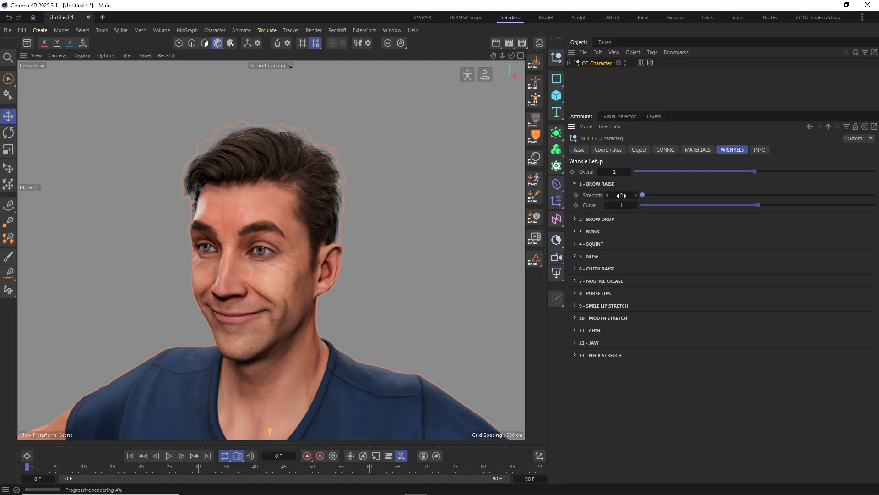
click(621, 194)
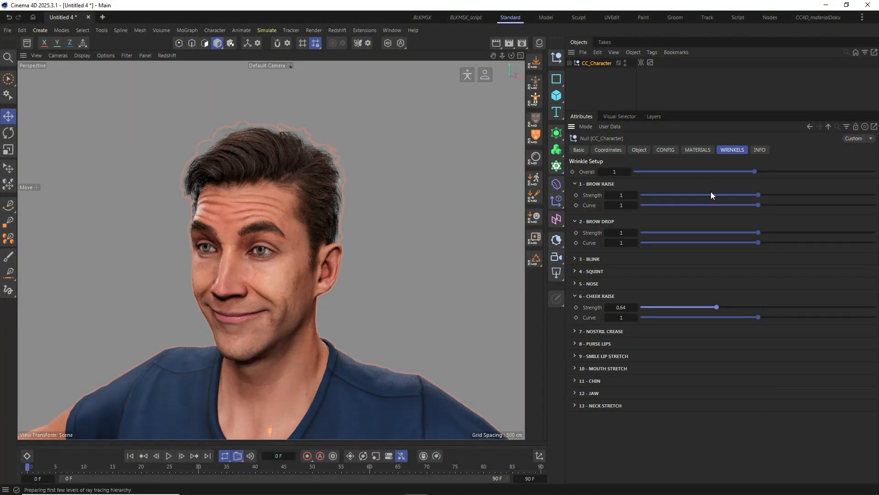
drag(754, 171, 706, 170)
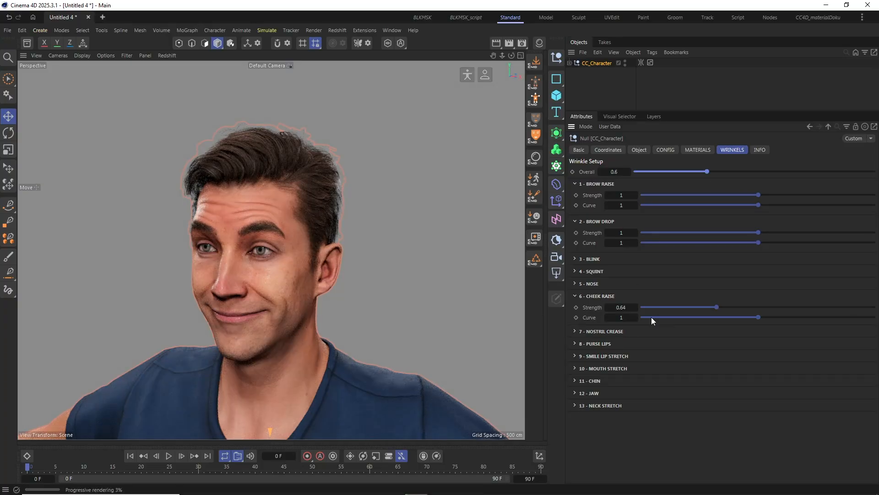
click(604, 356)
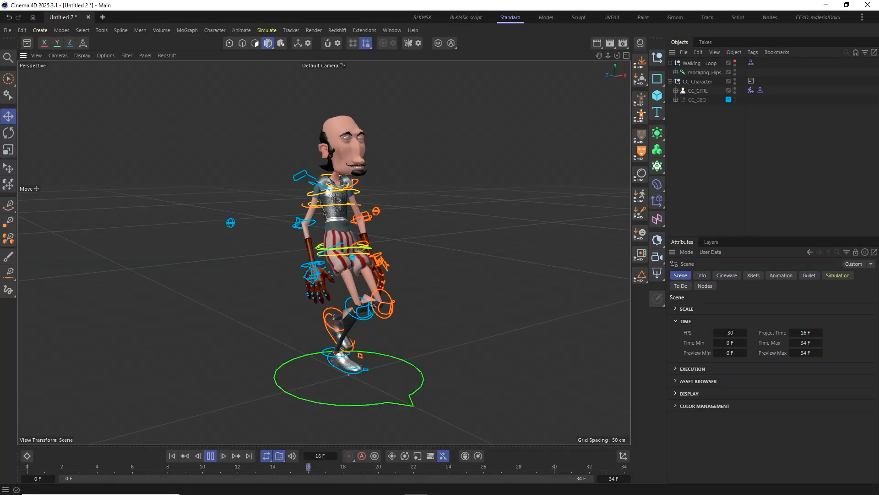
Switch to the Untitled 5 document and play the mannequin's boxing animation.
click(132, 466)
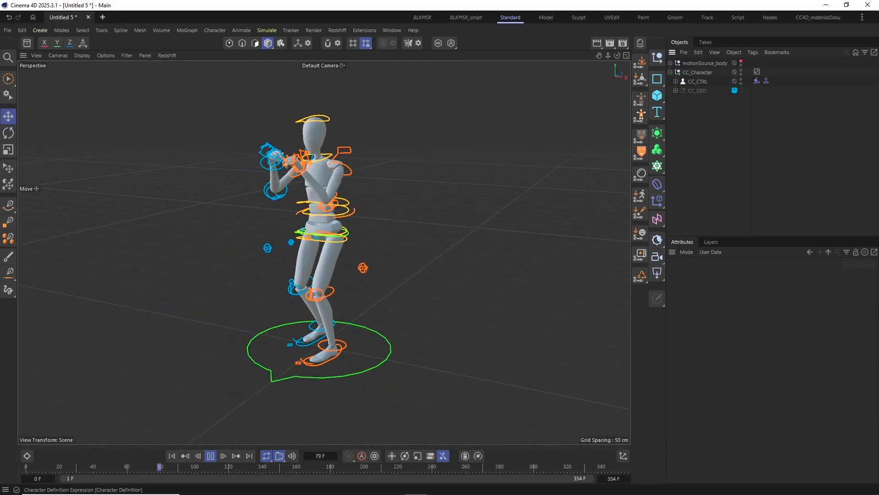
click(211, 455)
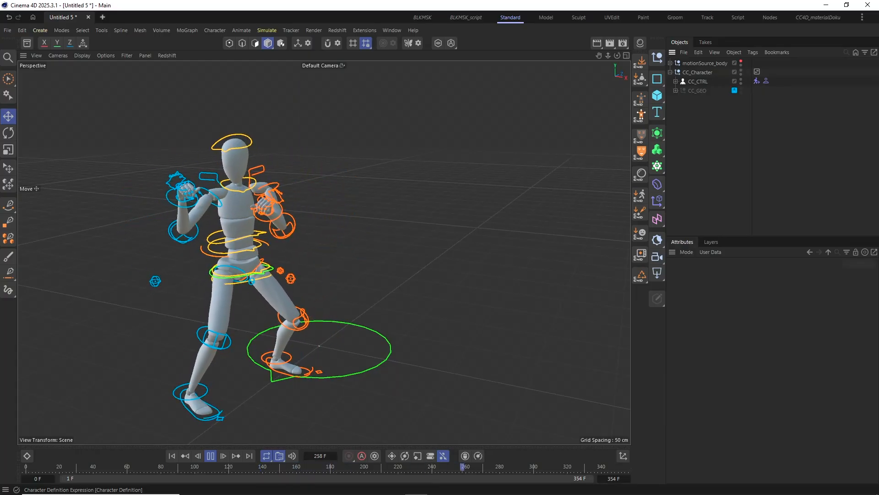
click(210, 455)
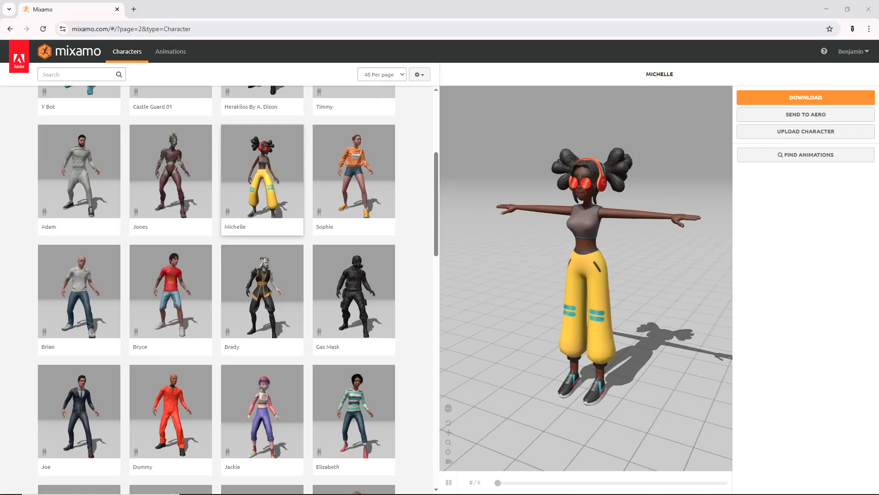
click(130, 29)
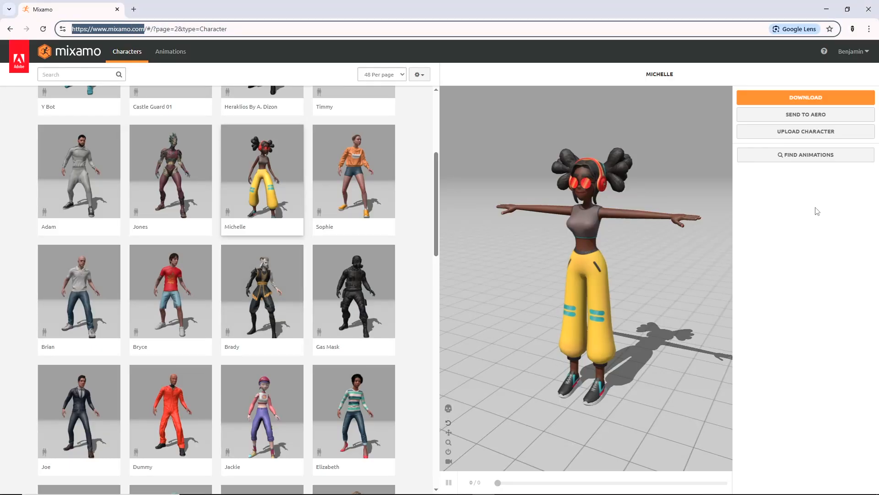
click(805, 97)
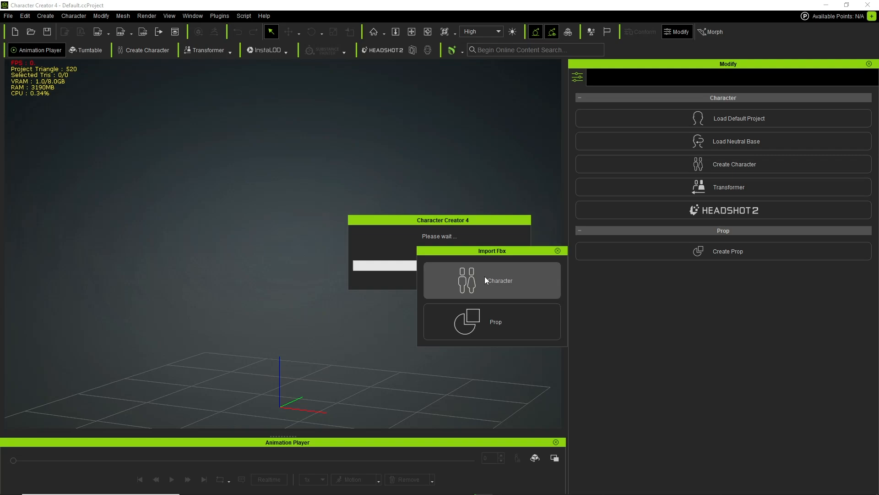
Import Michelle's FBX as a Character using the Mixamo_ChXXCharacter profile.
click(491, 280)
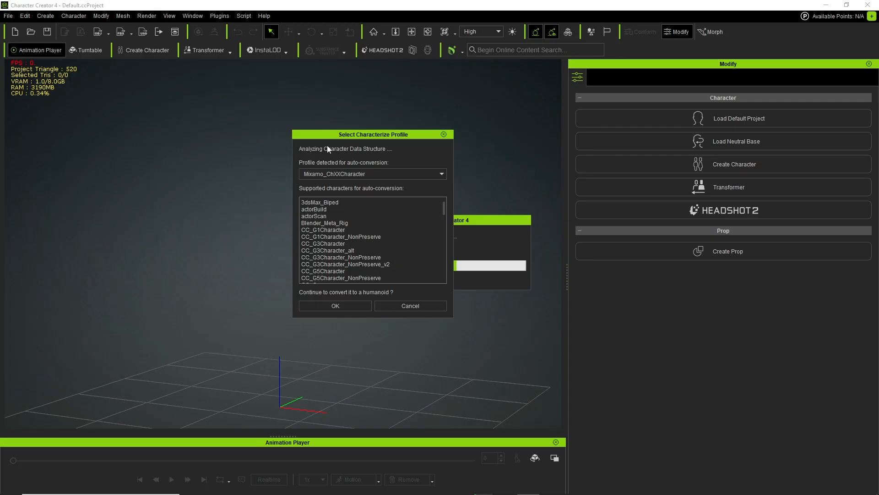
mouse_move(317, 177)
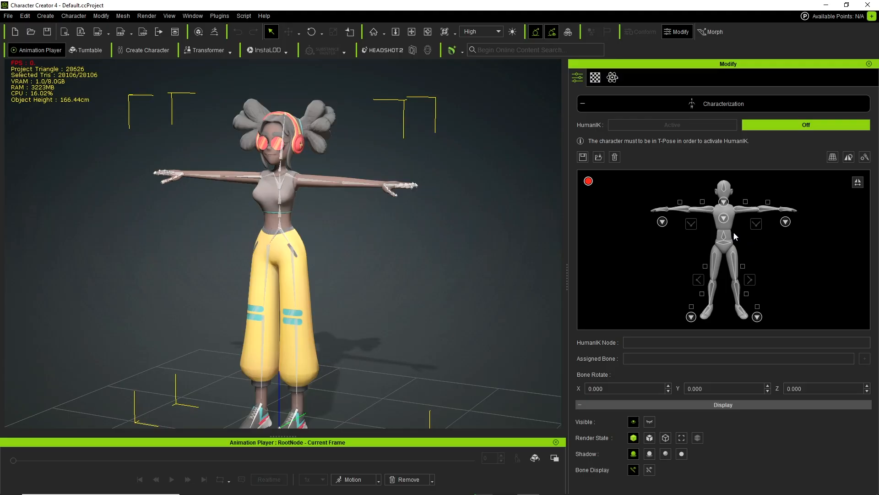
click(722, 247)
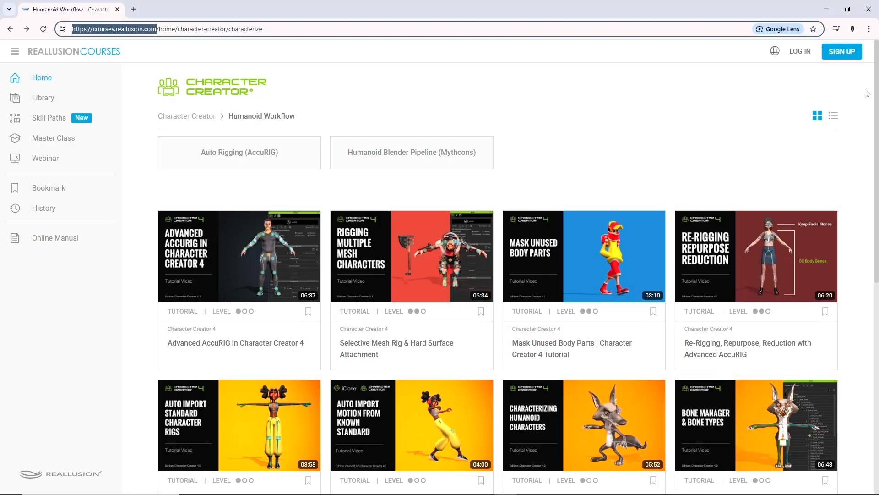
scroll(down, 3)
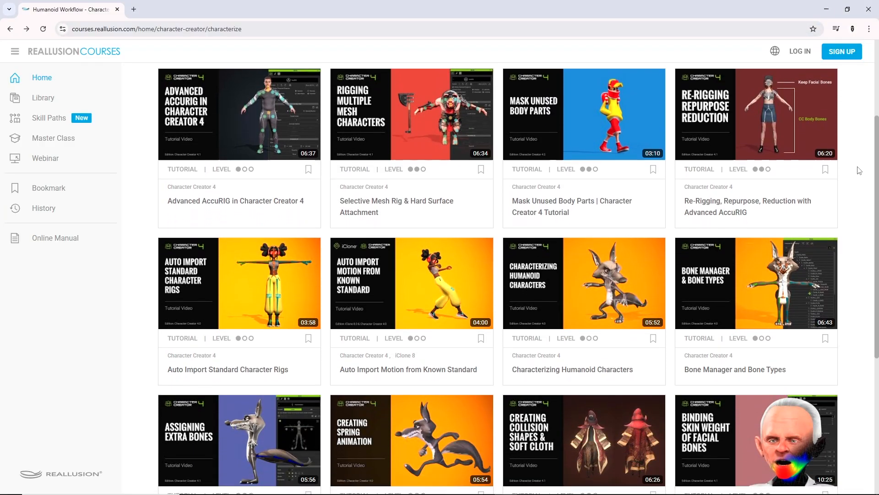
scroll(down, 3)
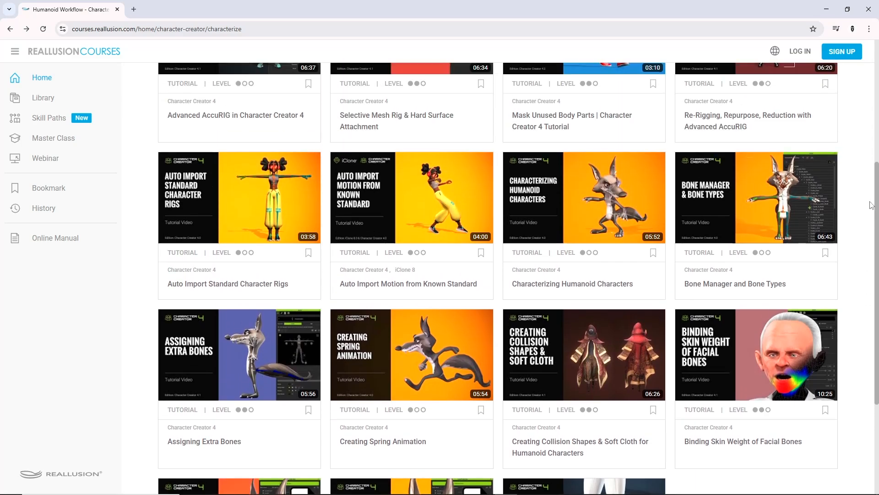
scroll(up, 3)
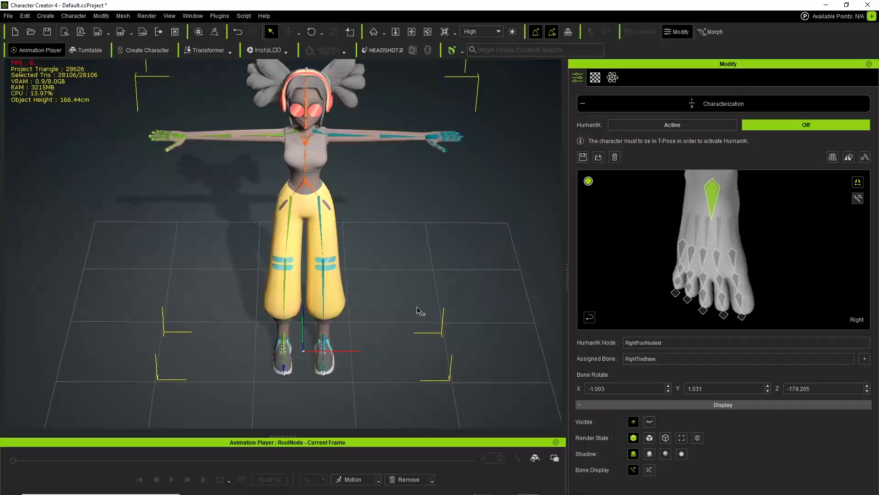
Turn HumanIK Active on for Michelle's characterization.
click(671, 124)
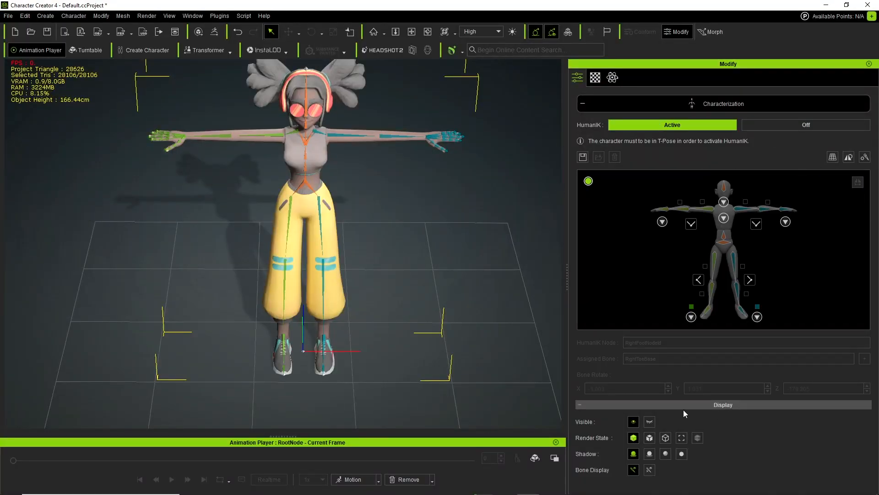
click(805, 124)
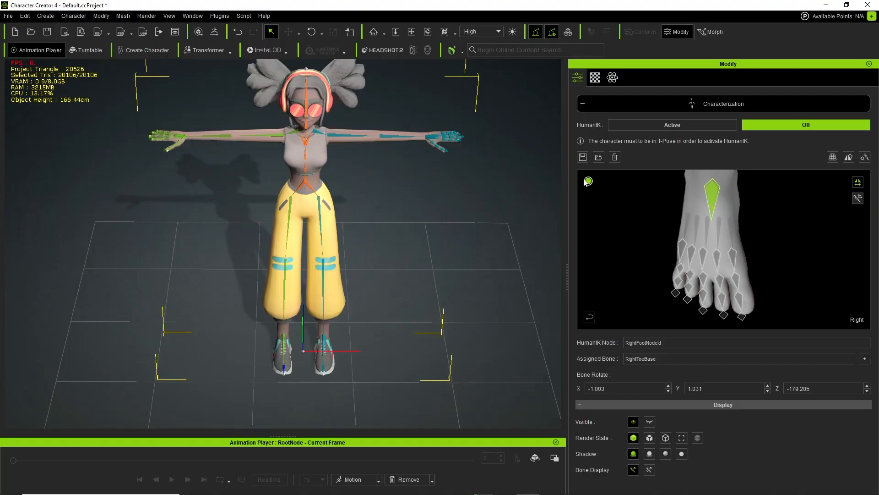
click(671, 125)
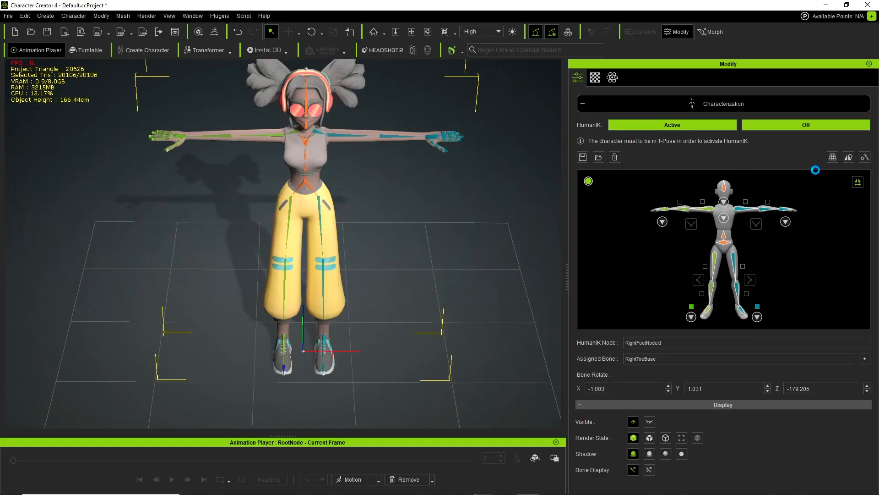
Preview the Acting > Female > Walk_F motion and open the FBX export settings.
click(353, 479)
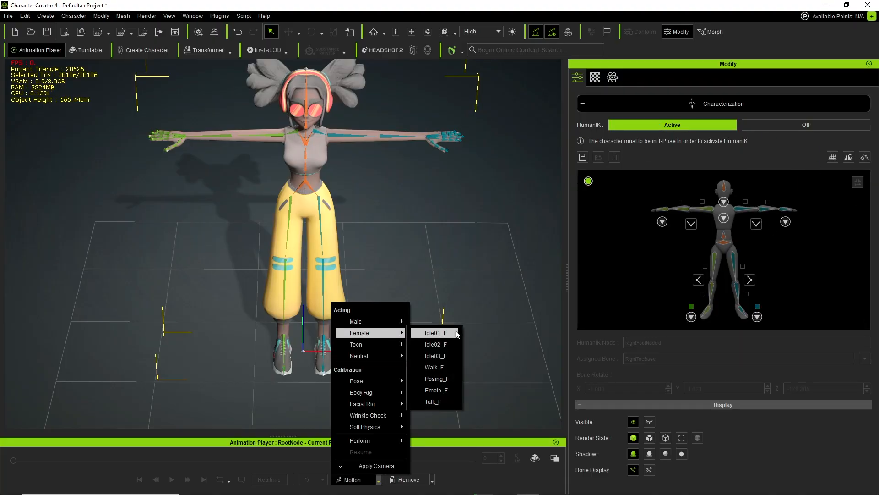
click(434, 366)
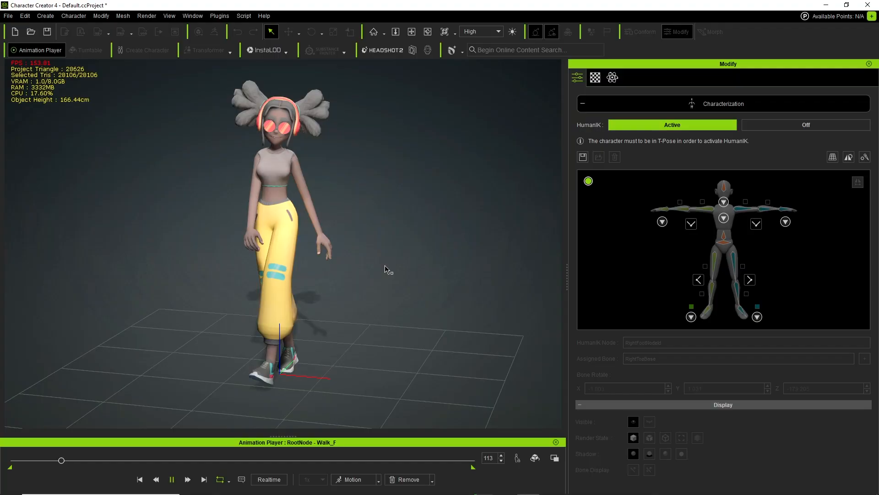
click(8, 15)
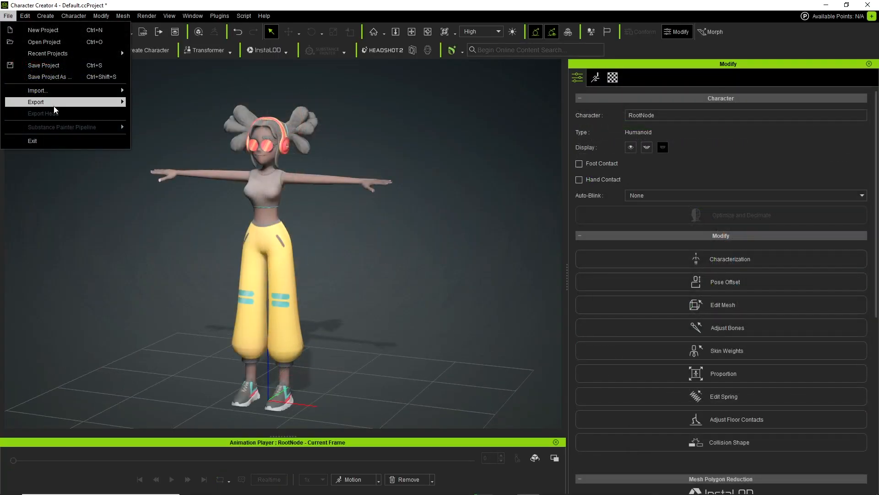
click(36, 102)
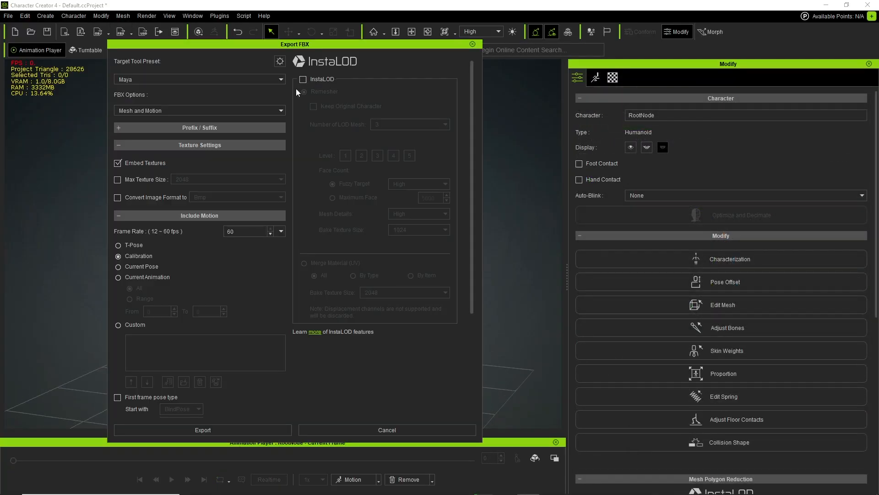
Set the FBX export to the Custom preset and Mesh, without embedded textures or HIK profile.
click(198, 79)
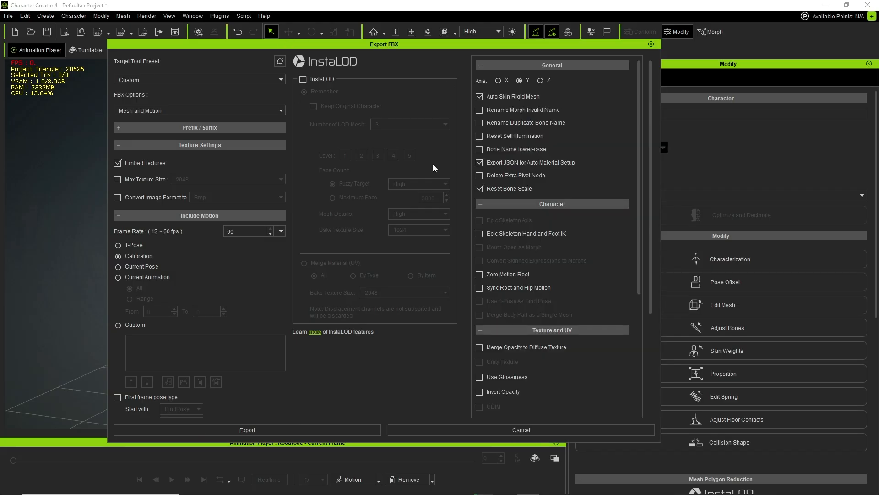
click(199, 110)
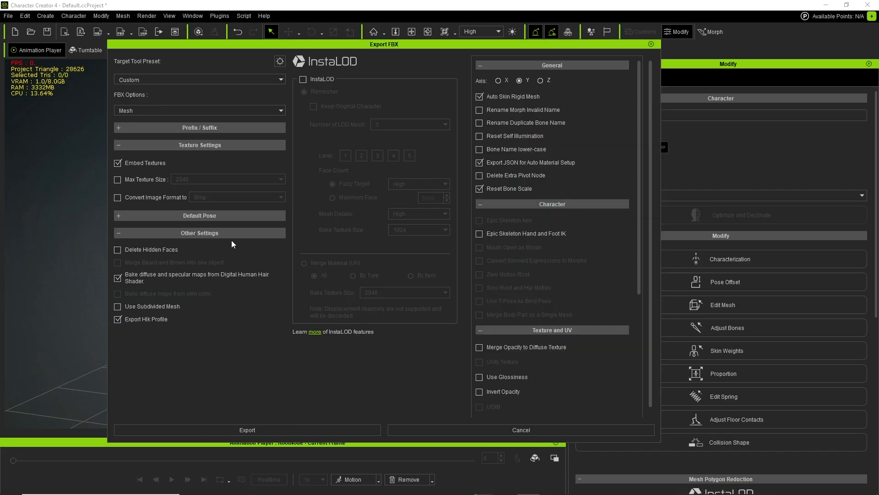
click(117, 163)
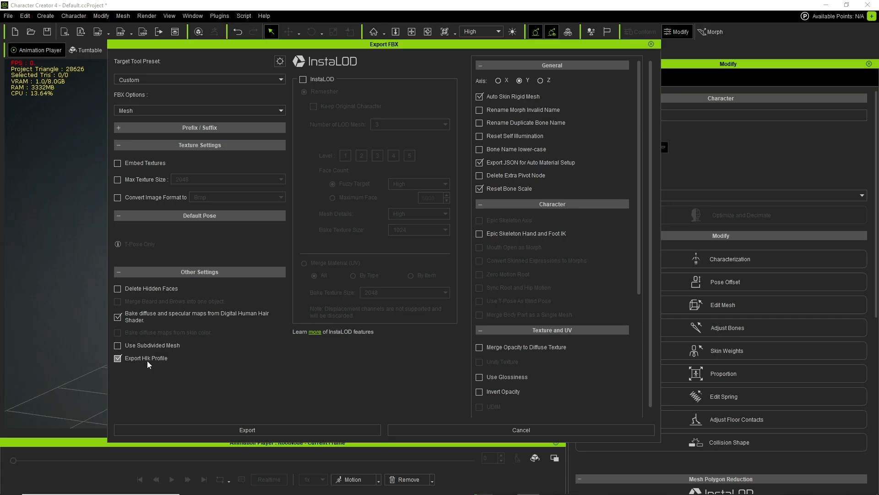
click(117, 358)
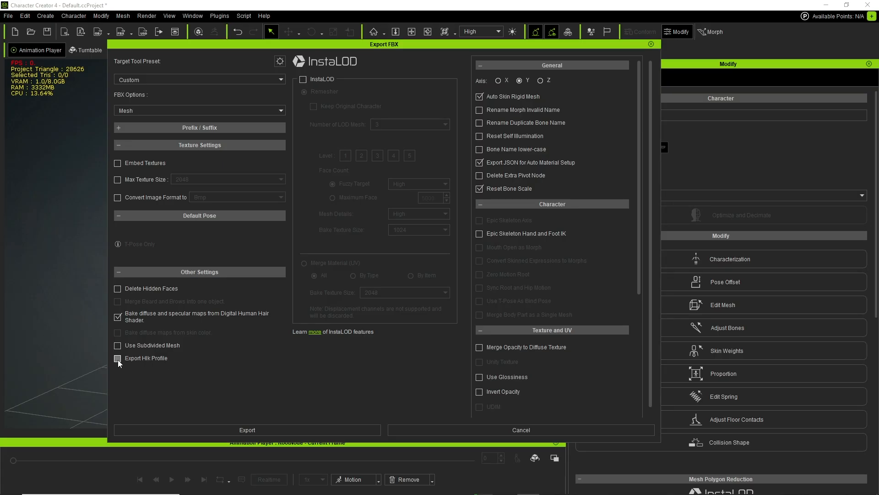
click(118, 359)
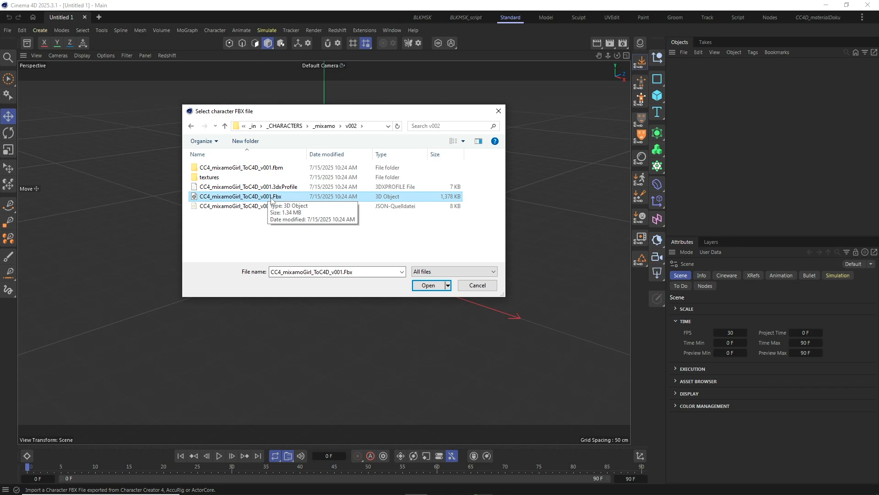
Open CC4_mixamoGirl_ToC4D_v001.Fbx for import and enable Body Rig in the import settings.
click(247, 187)
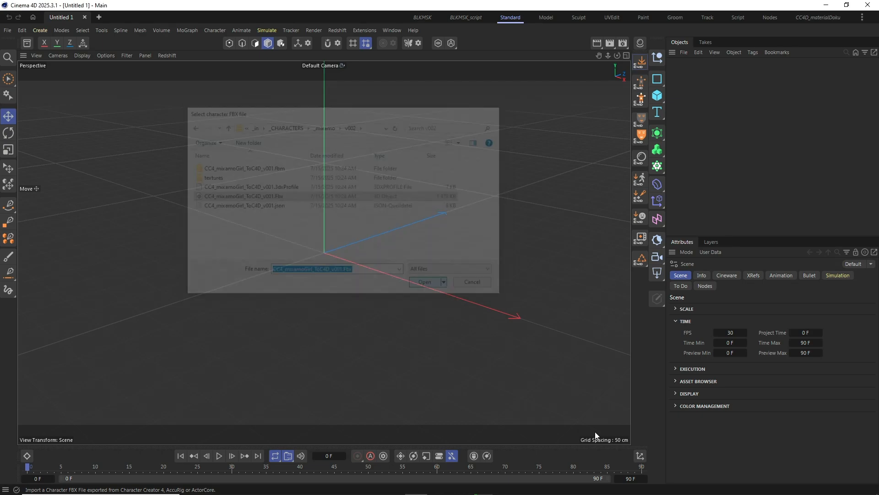
click(425, 281)
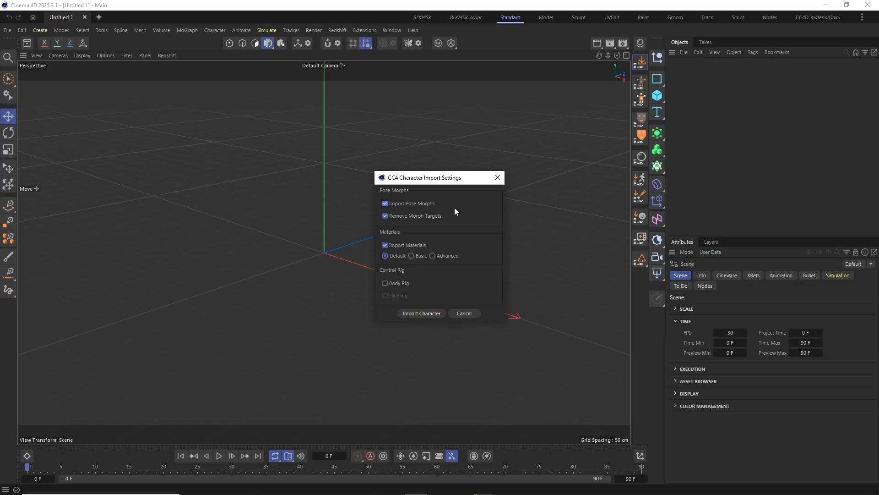
mouse_move(439, 238)
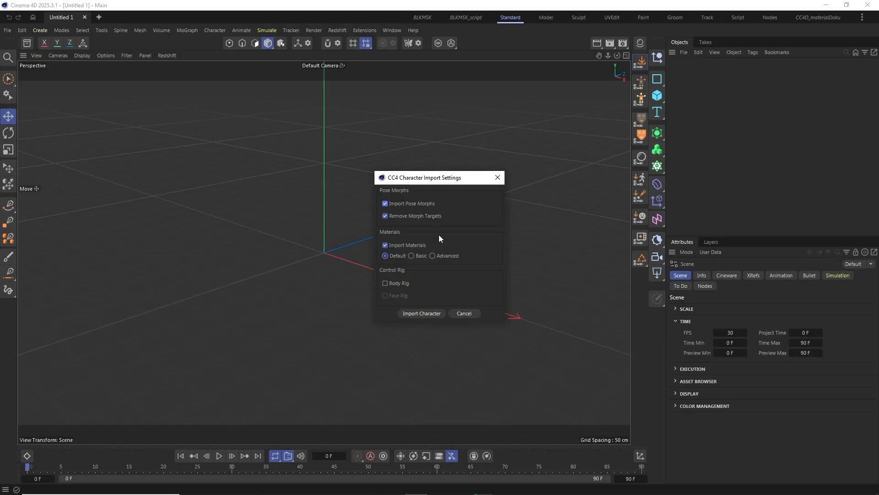
mouse_move(398, 272)
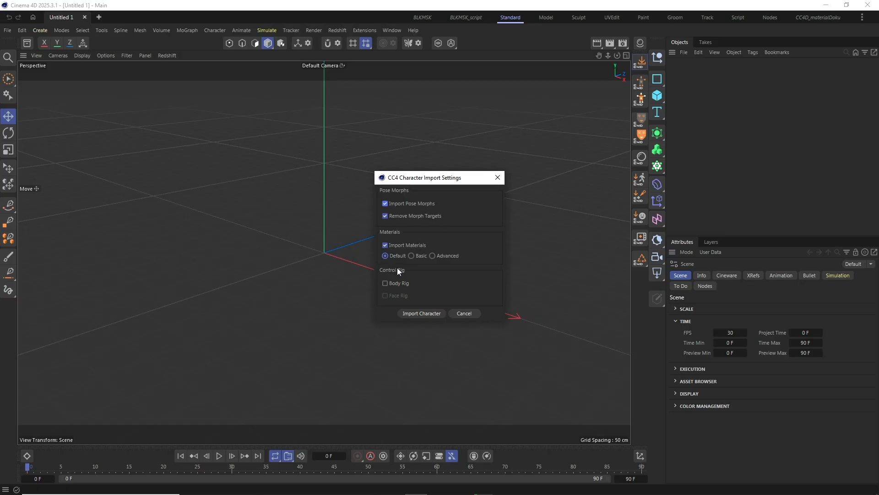
click(385, 283)
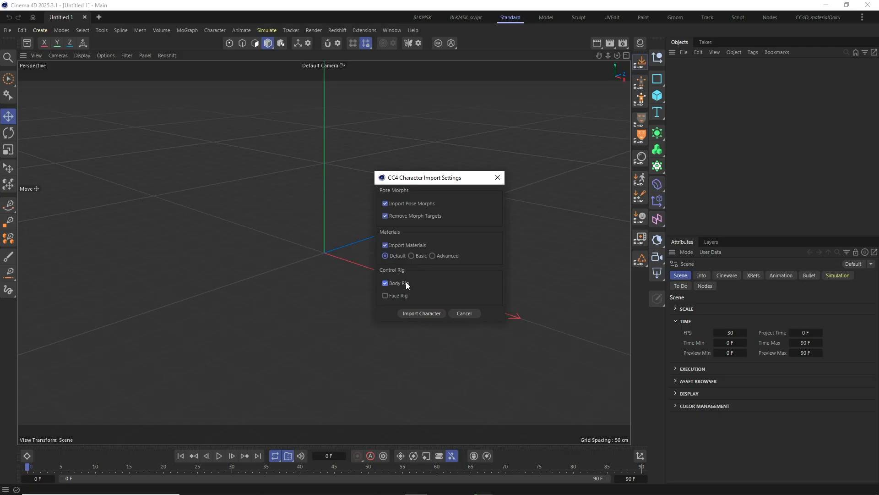
mouse_move(448, 302)
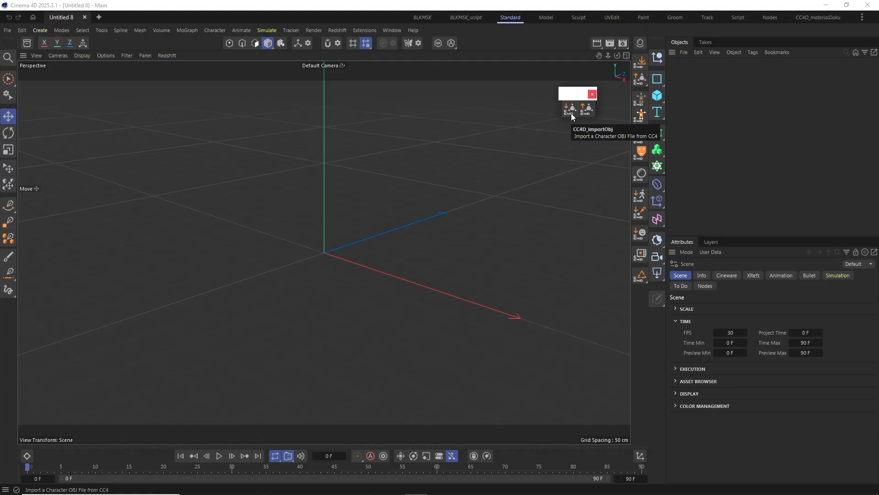
mouse_move(587, 110)
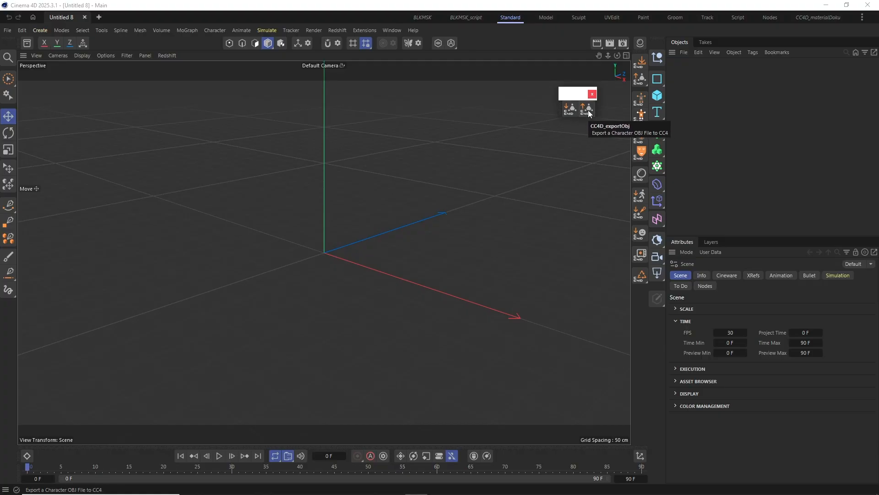
mouse_move(605, 125)
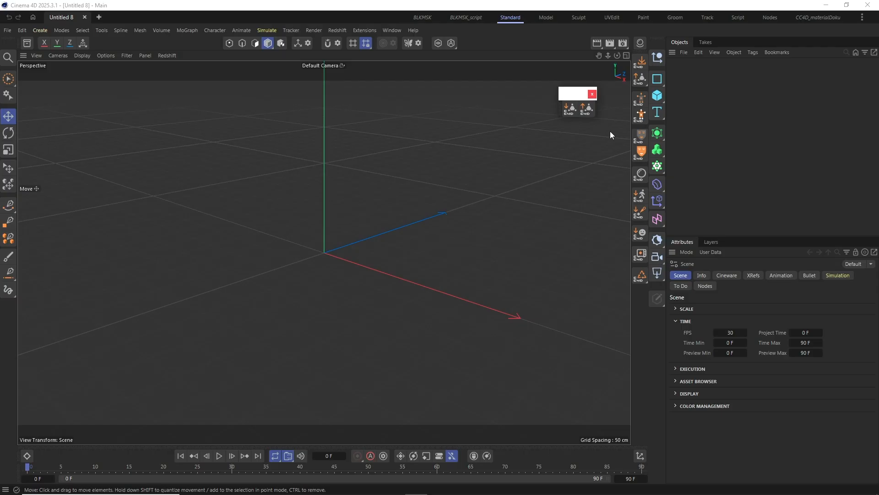
mouse_move(609, 135)
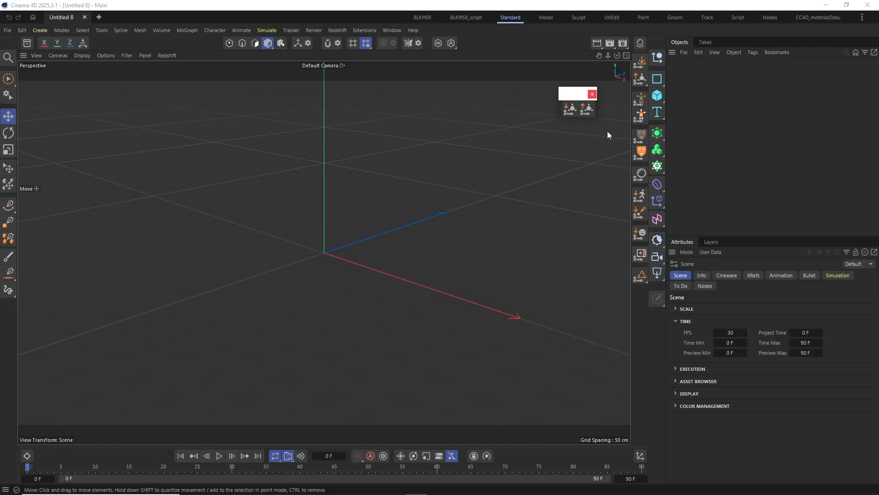
mouse_move(607, 135)
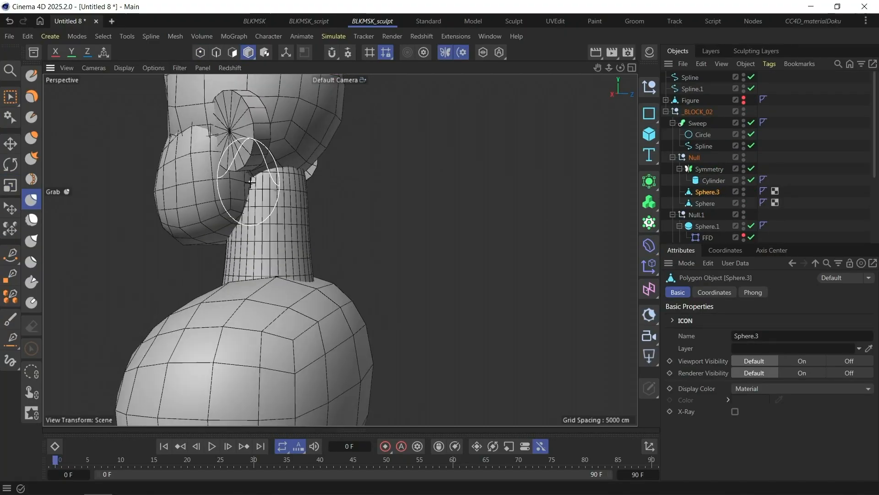
Switch to the Character Creator 4 window showing the empty default project.
click(10, 144)
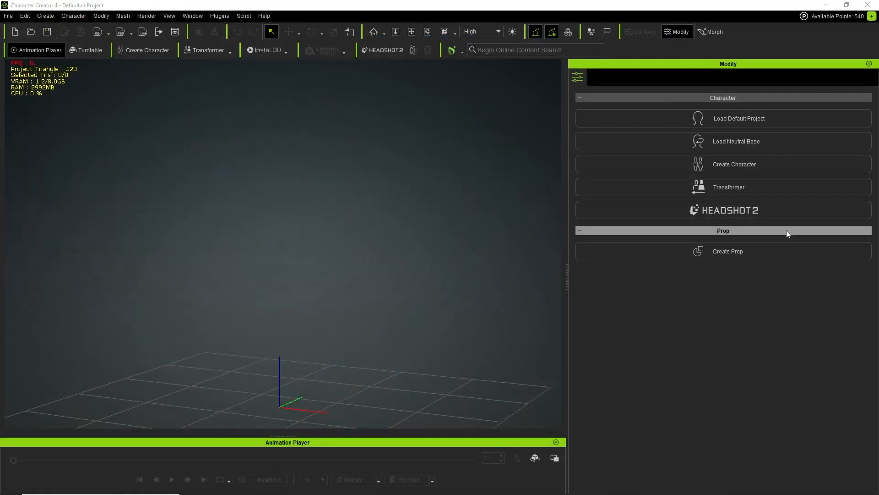
mouse_move(737, 140)
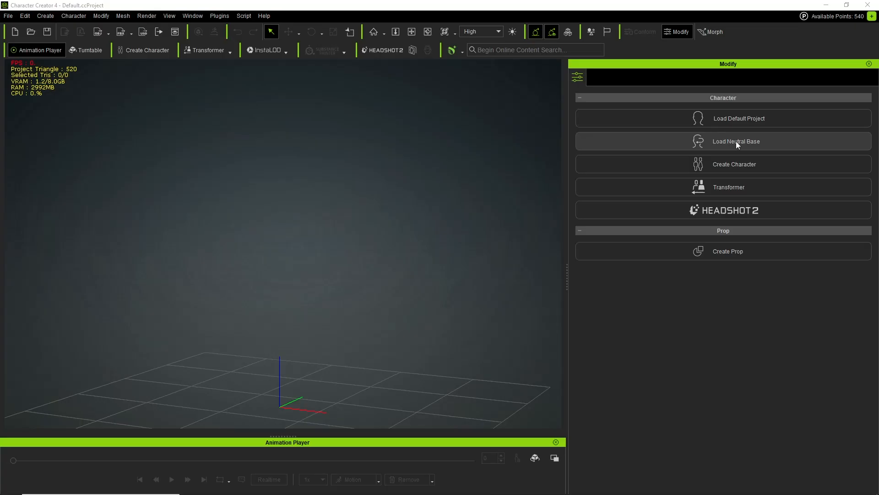
Load Neutral Base, apply Zero Animation, and export a nude bind-pose OBJ.
click(723, 141)
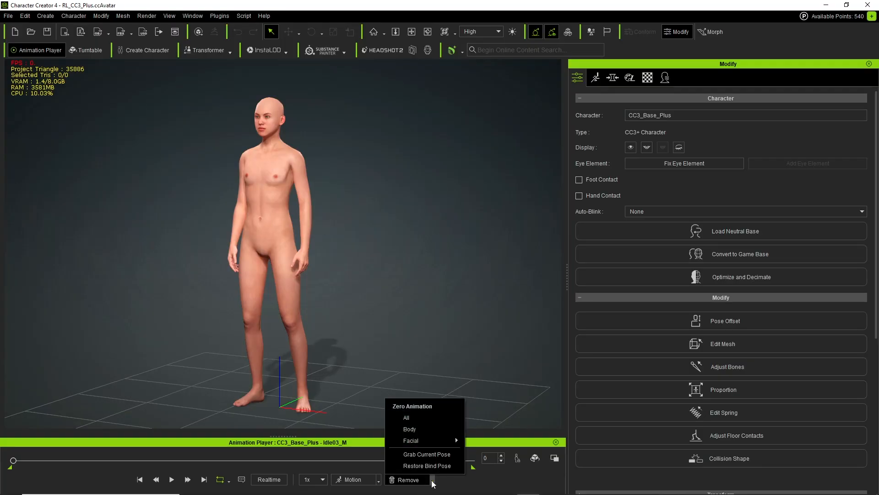
click(406, 417)
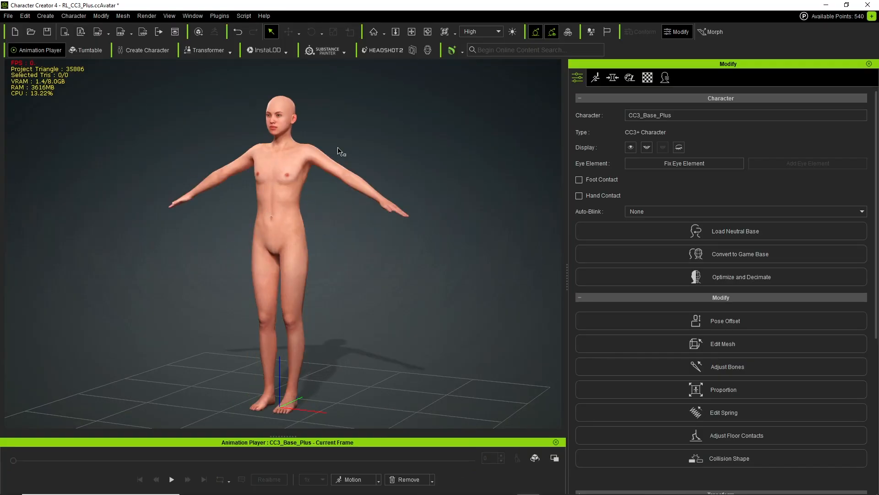
click(7, 15)
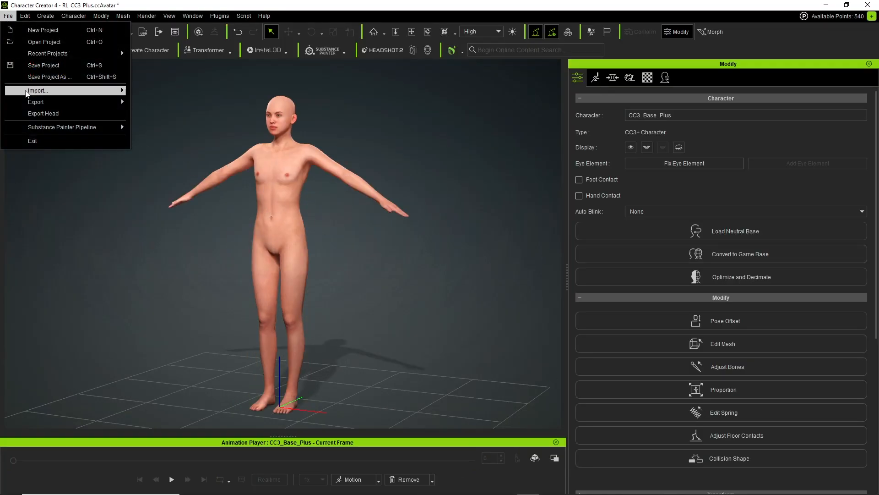
click(35, 102)
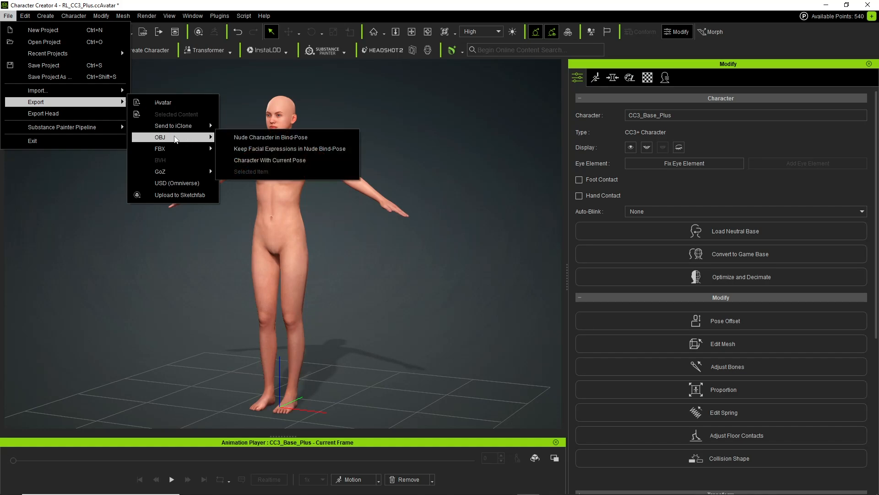
mouse_move(271, 137)
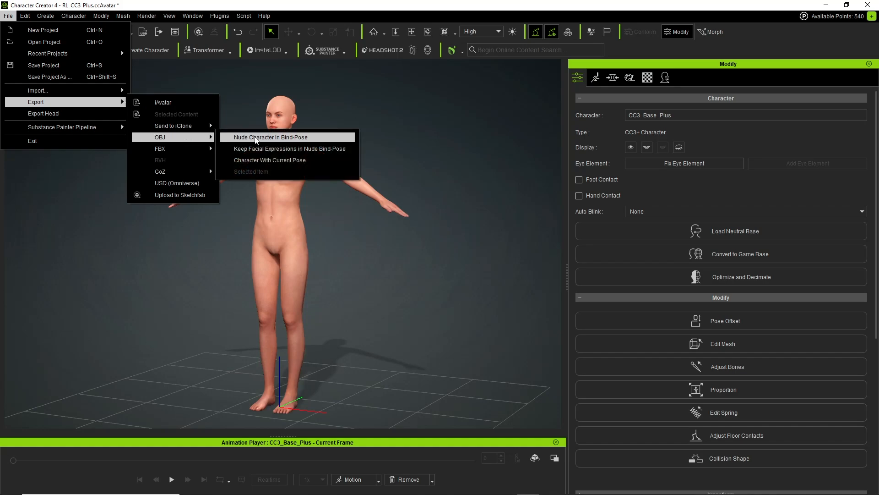
click(271, 137)
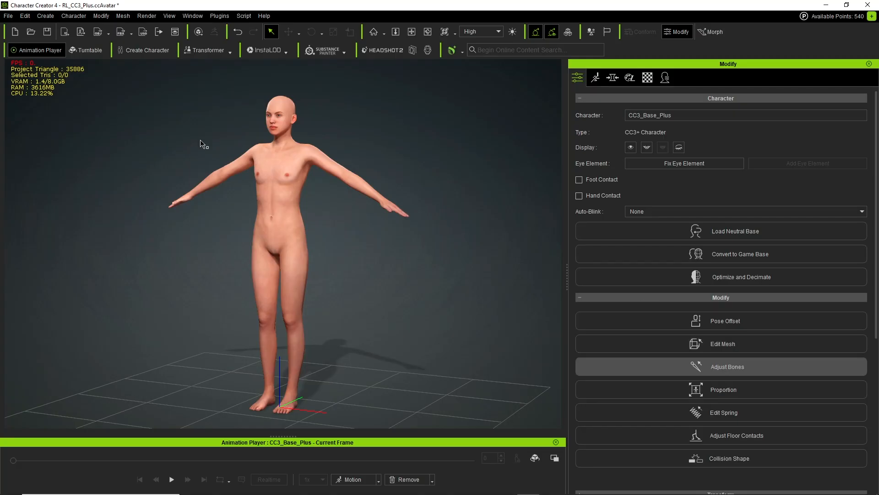
mouse_move(73, 15)
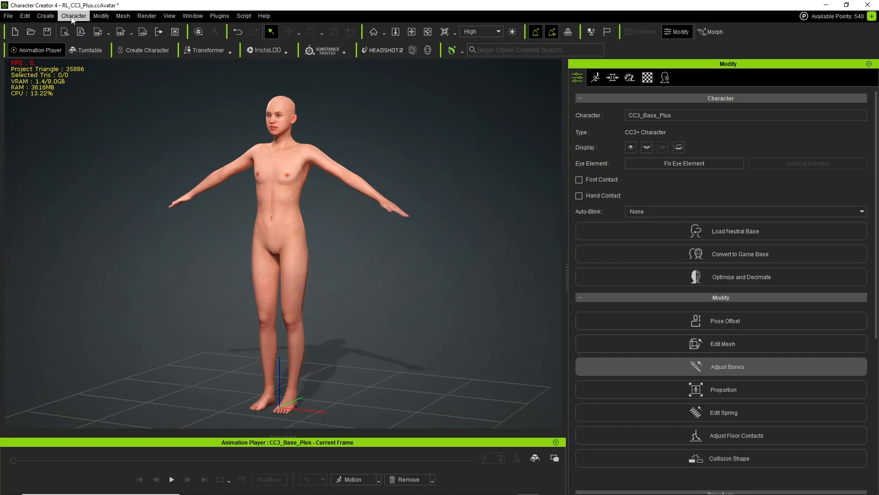
click(45, 15)
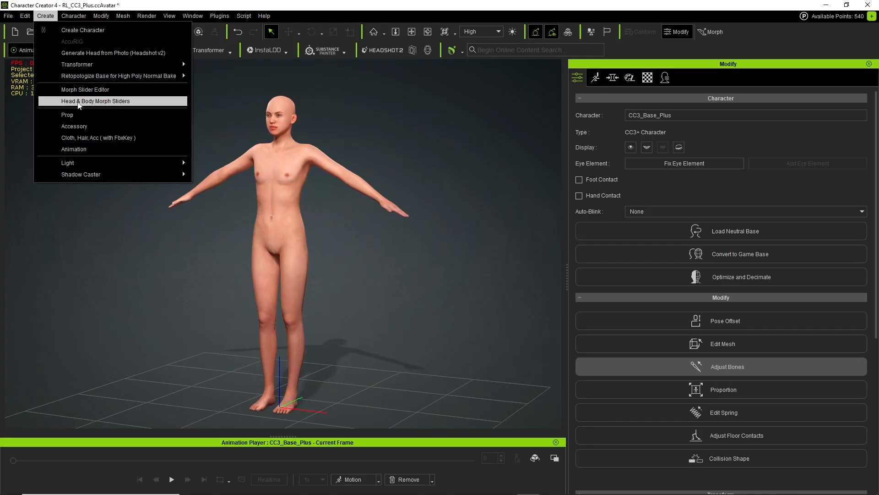
mouse_move(85, 89)
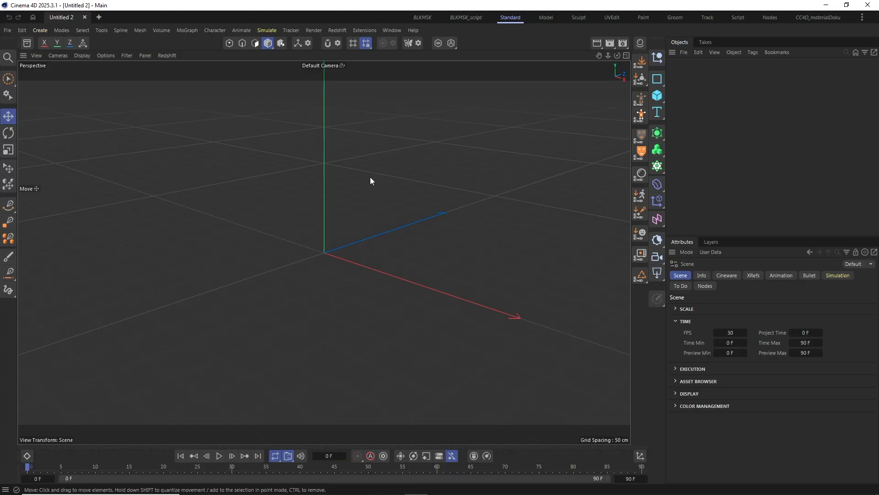
Import CC4_OBJ_toC4D_v002.obj using Split Polygon Groups splitting.
click(7, 30)
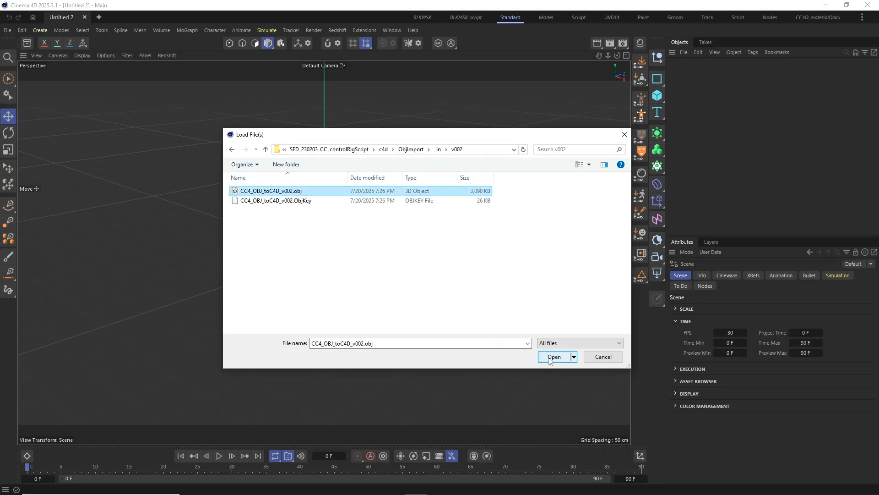
click(554, 357)
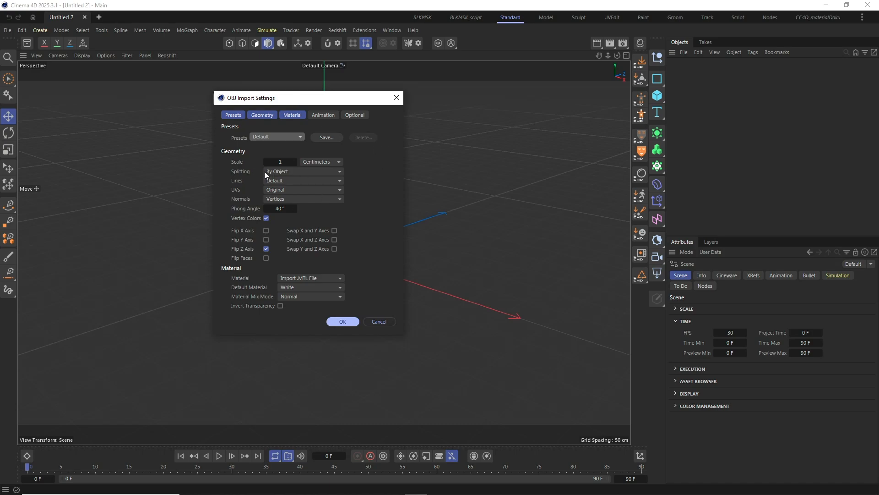
mouse_move(245, 173)
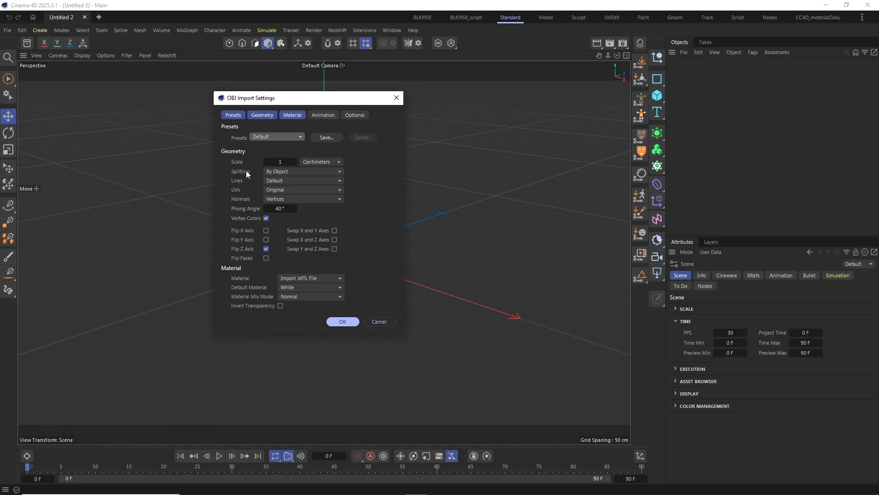
mouse_move(279, 177)
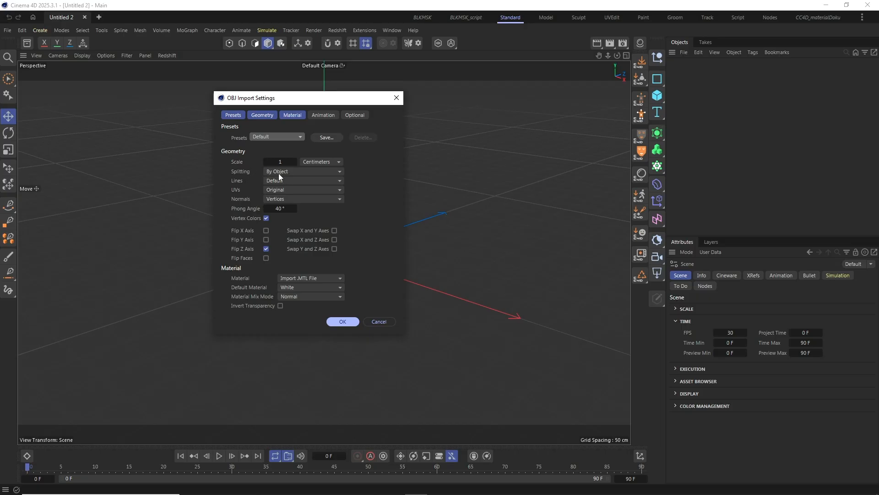
mouse_move(316, 286)
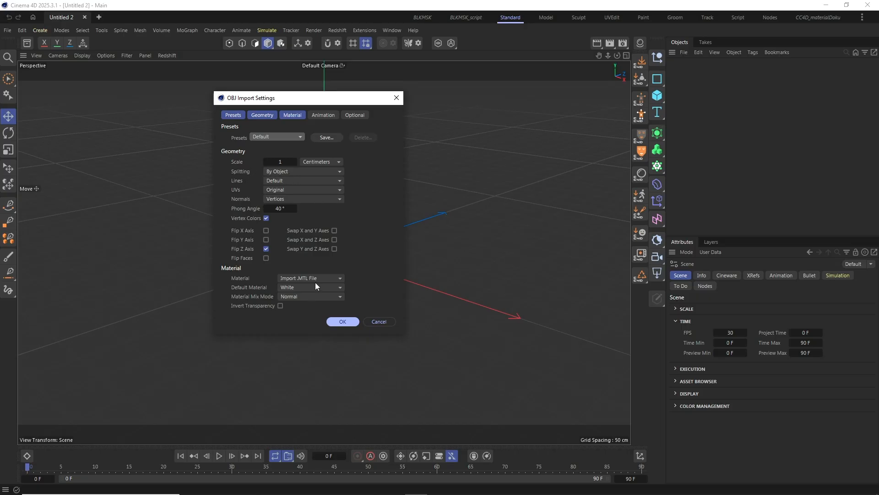
click(342, 321)
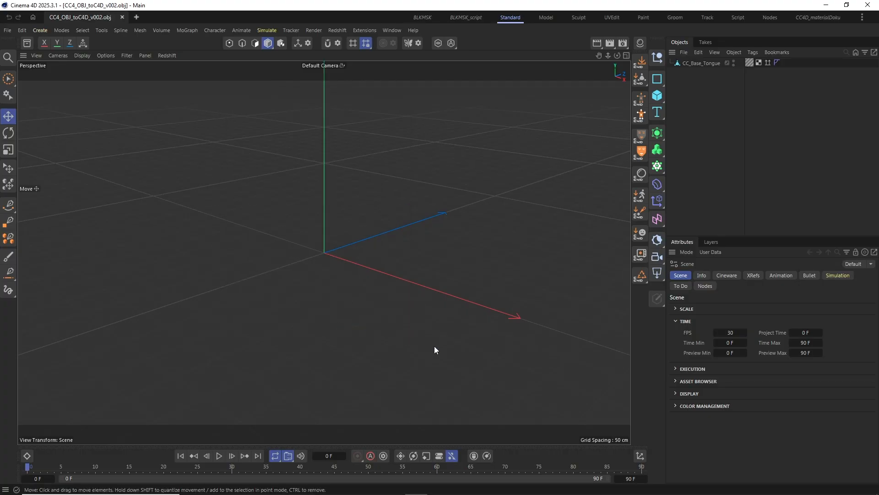
click(700, 62)
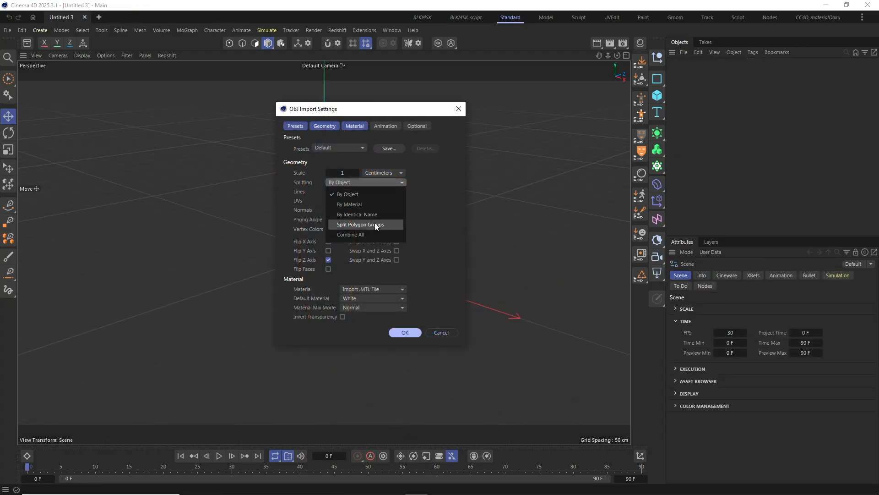
click(360, 225)
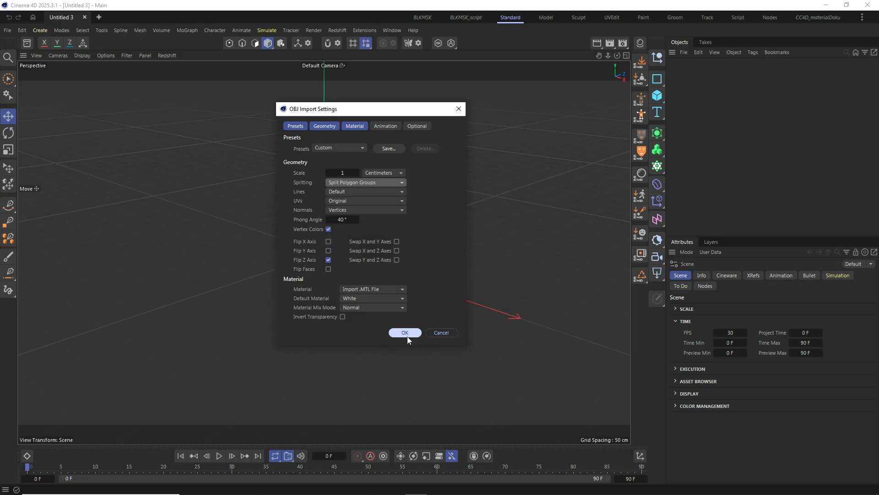
click(405, 332)
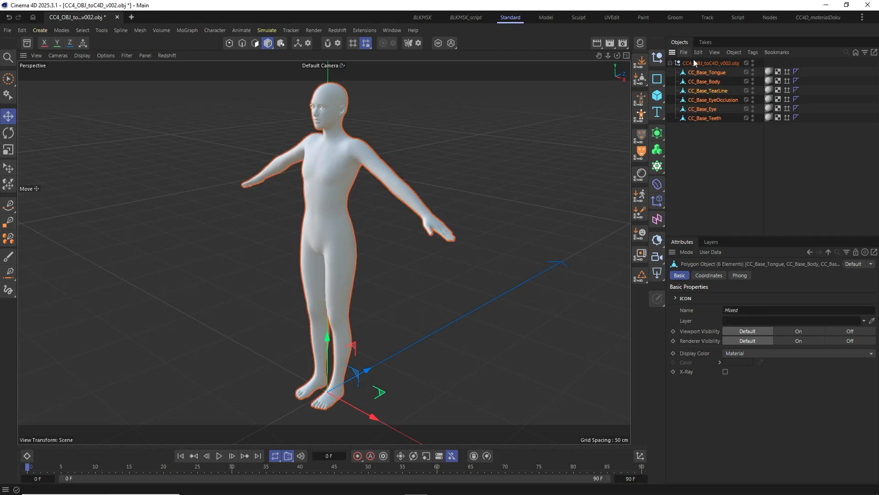
Export the OBJ with the Maya preset and Objects as Groups checked.
click(7, 30)
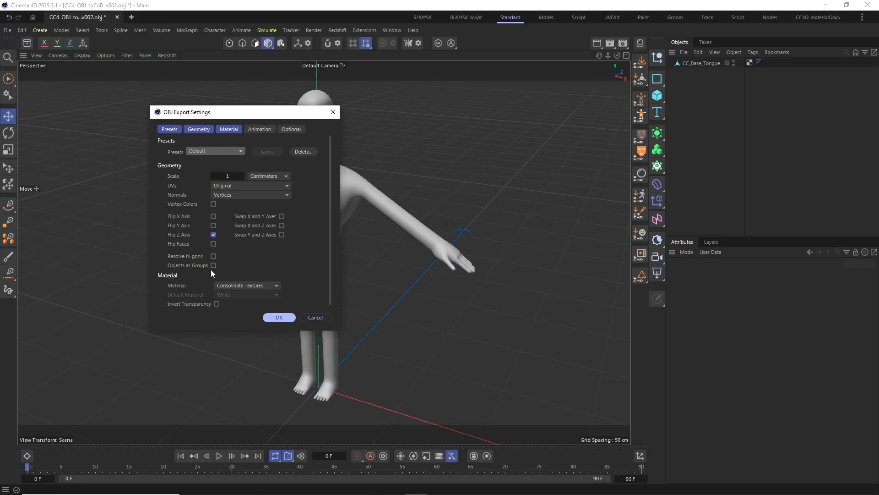
click(213, 265)
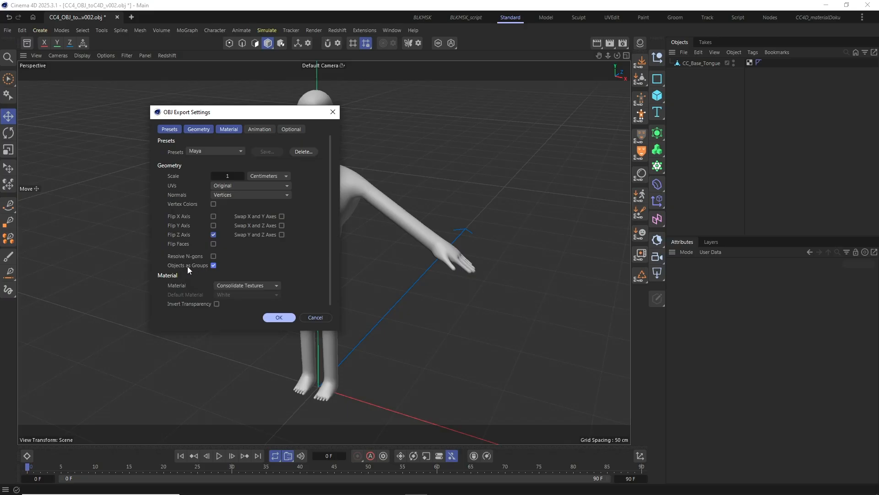
mouse_move(204, 274)
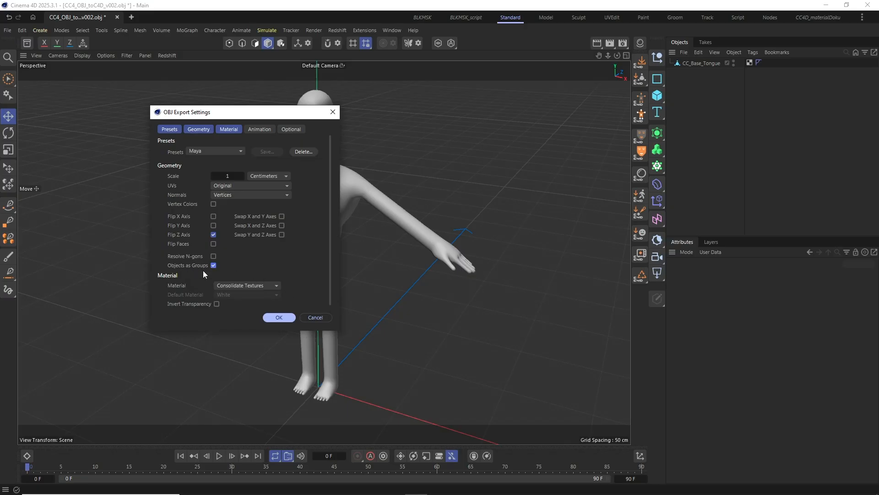
click(279, 317)
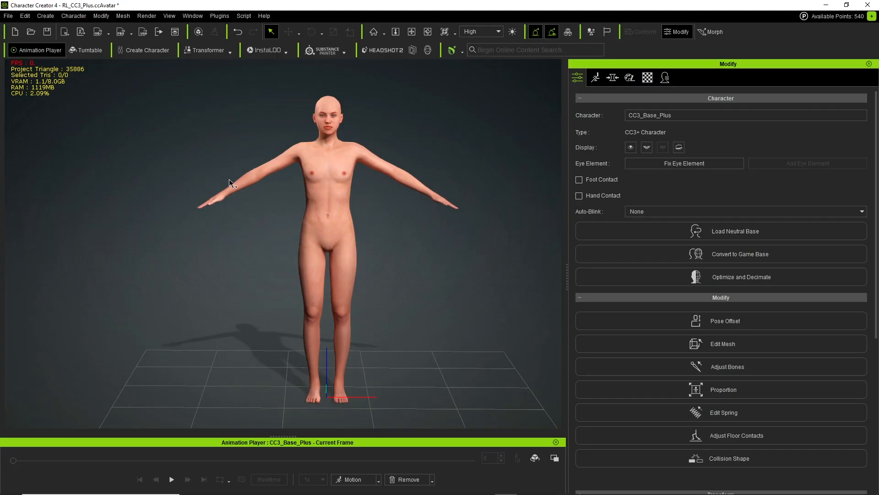
Build a 'Full Body' morph slider from the v002 OBJ and checksum in Morph Slider Editor.
click(45, 15)
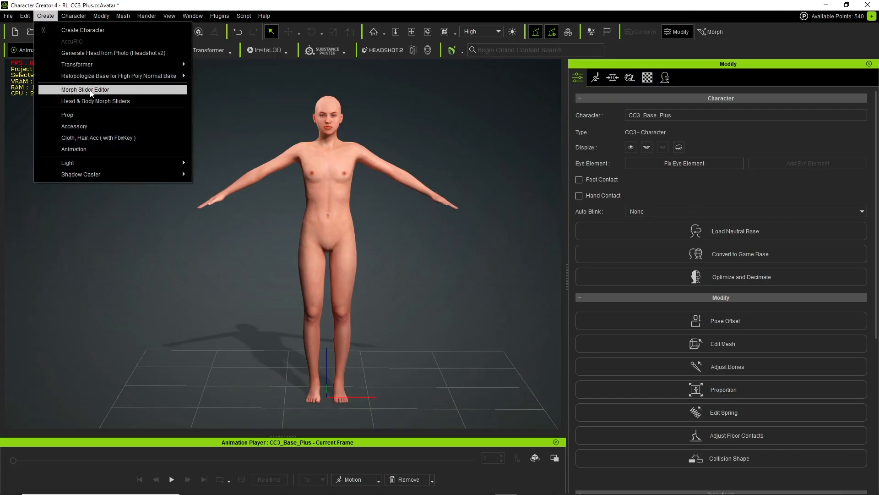
click(85, 90)
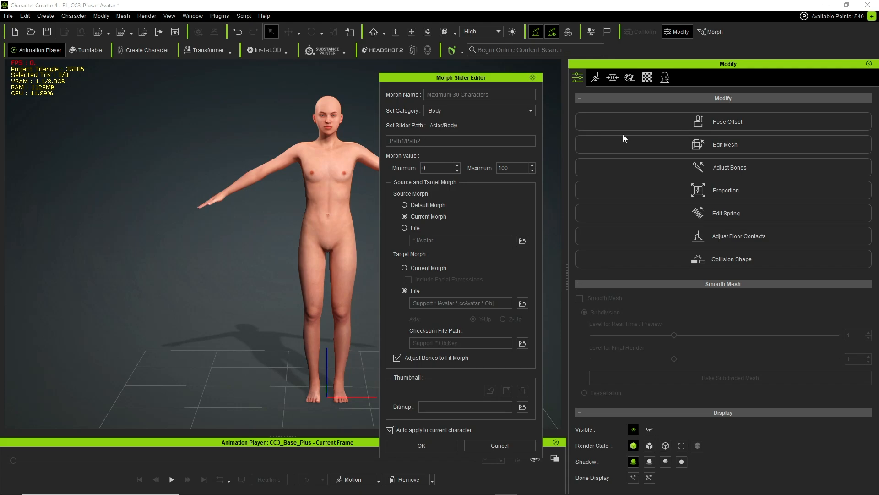
text(Full Body)
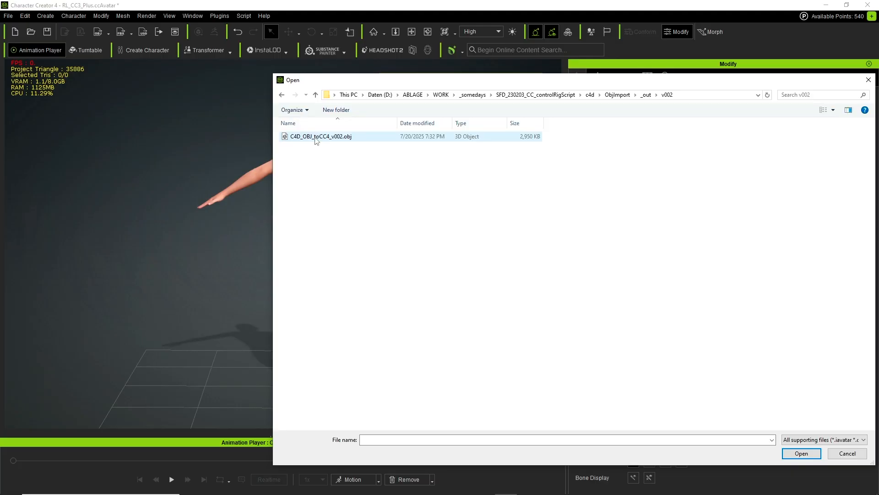
click(801, 453)
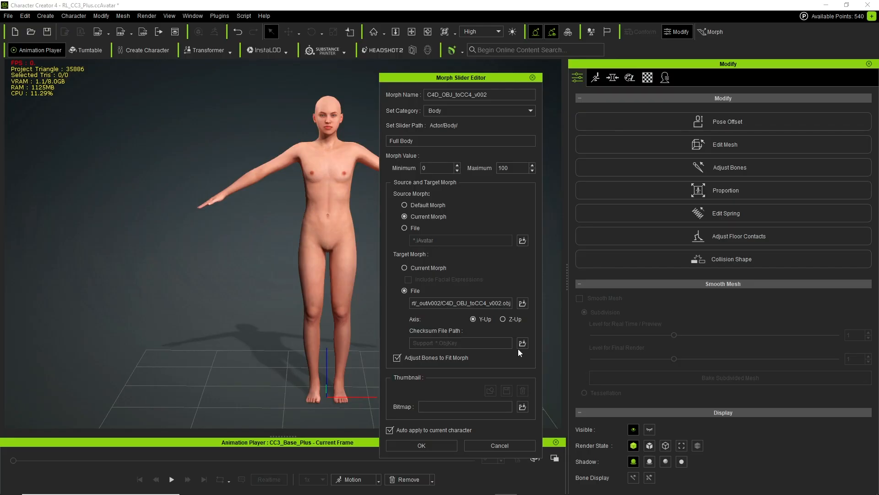
click(522, 342)
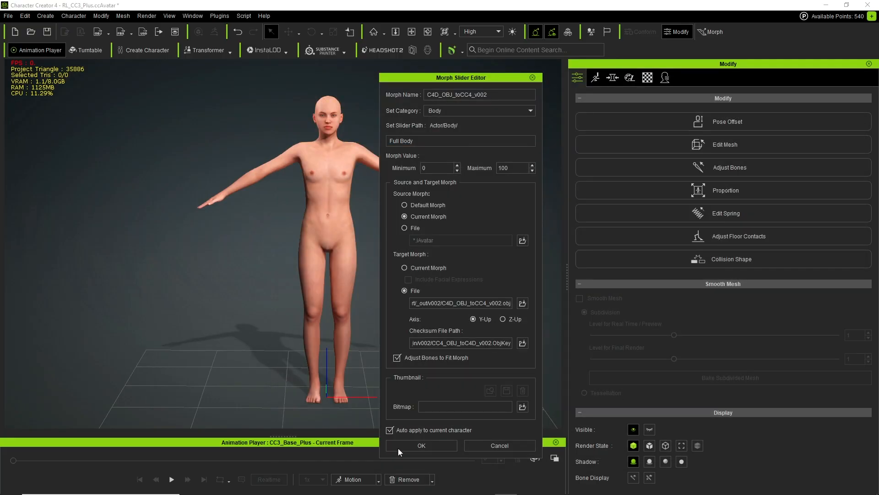
click(421, 444)
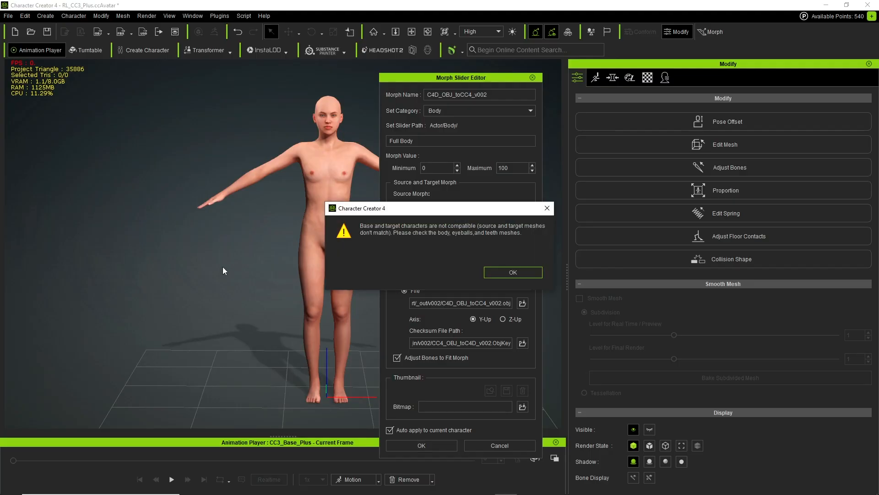
mouse_move(418, 253)
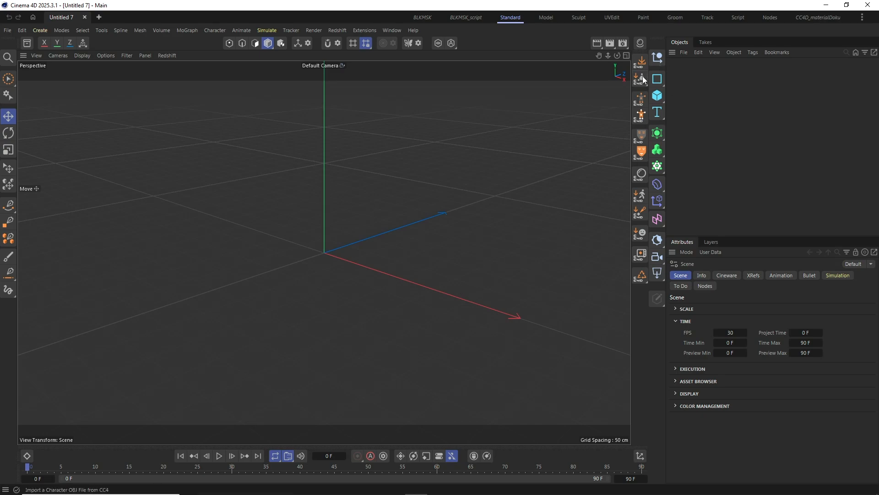
mouse_move(640, 76)
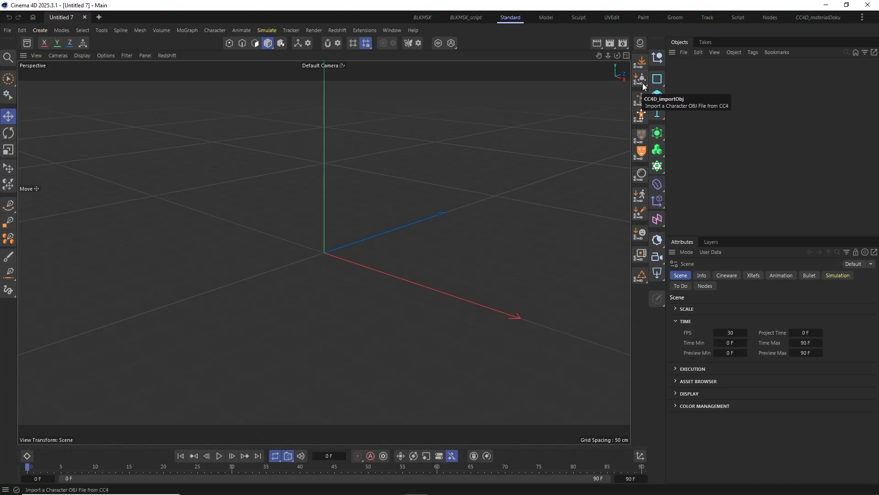
Import CC4_OBJ_toC4D_v002.obj and inspect its teeth and other polygon selection tags.
click(640, 77)
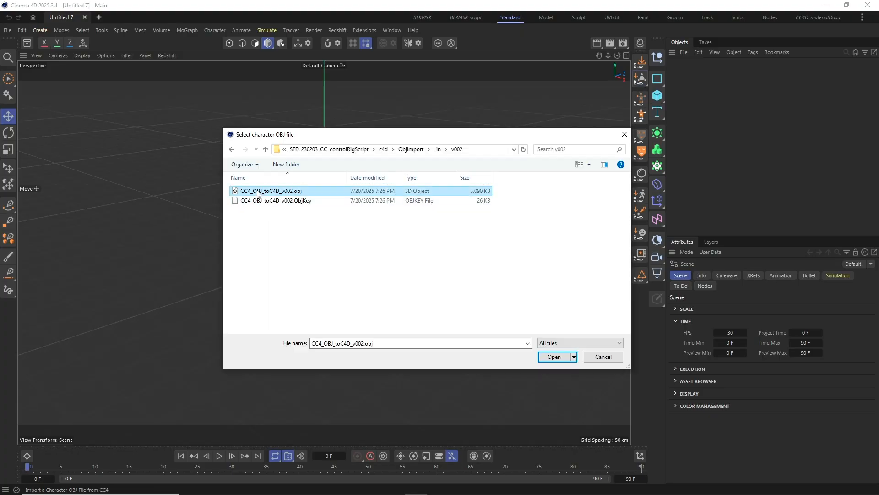
mouse_move(554, 356)
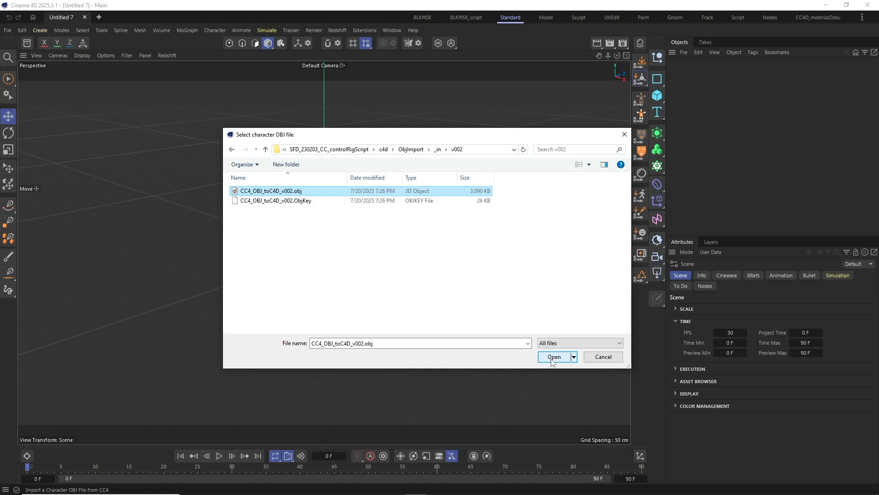
click(554, 357)
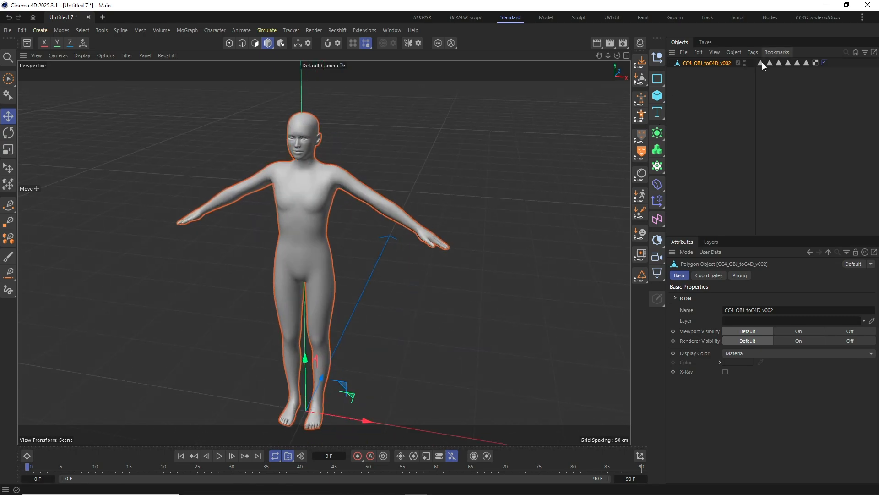
click(760, 62)
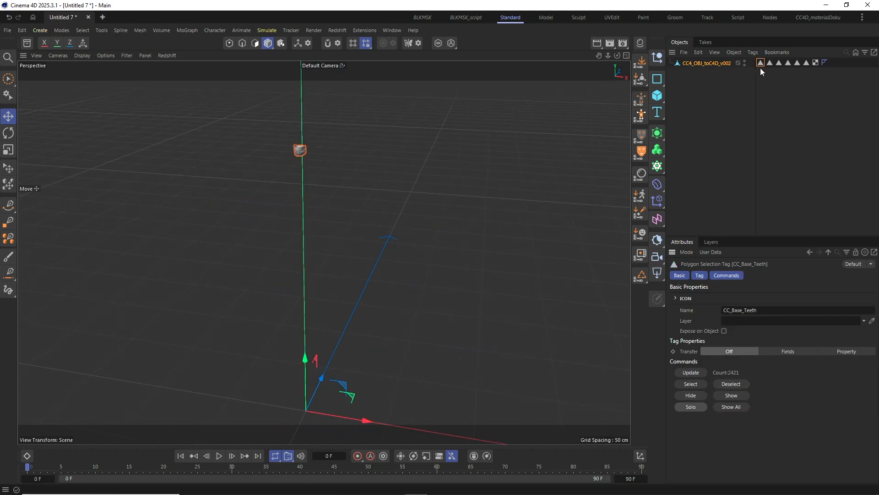
click(778, 63)
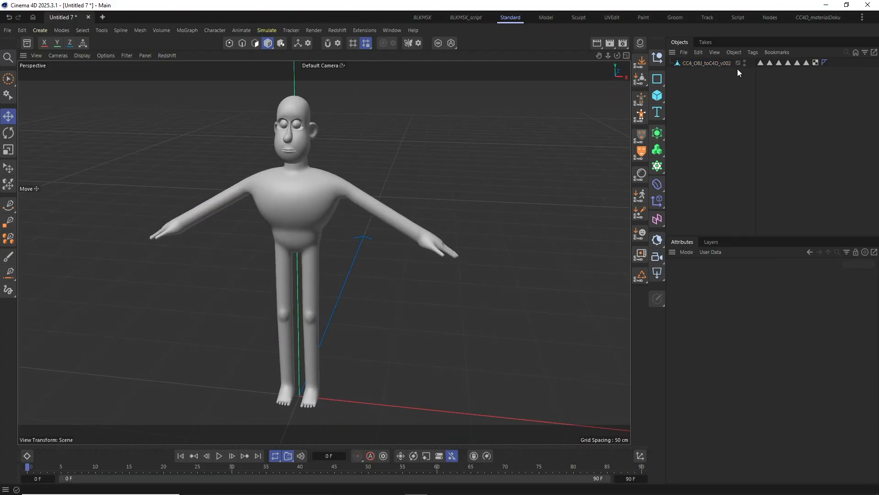
Export the selected character mesh as C4D_OBJ_toCC4_v003.obj into the v003 folder.
click(703, 63)
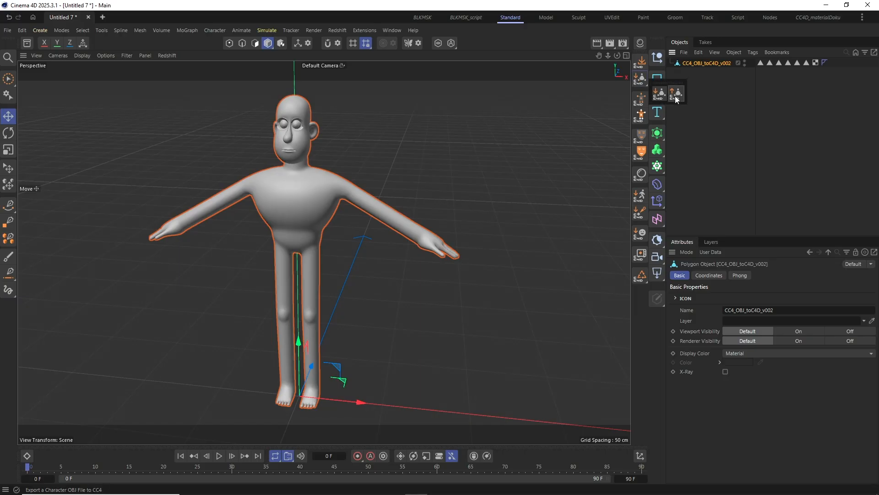
click(659, 92)
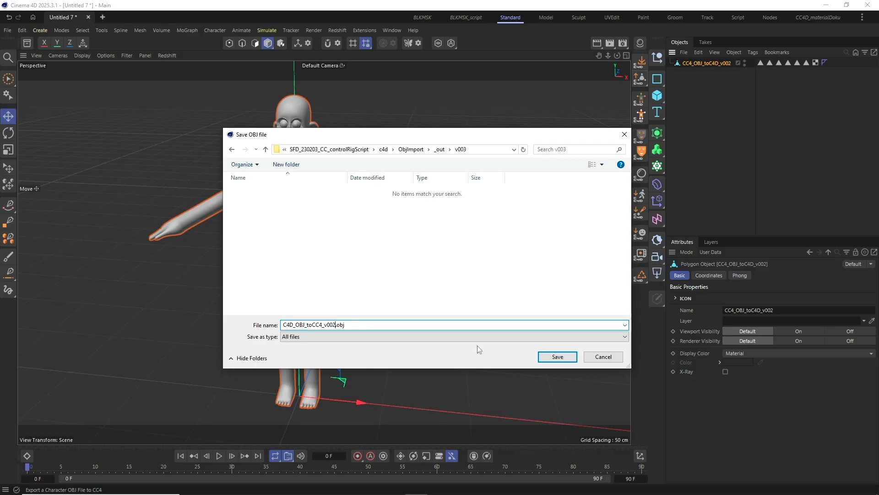
click(557, 356)
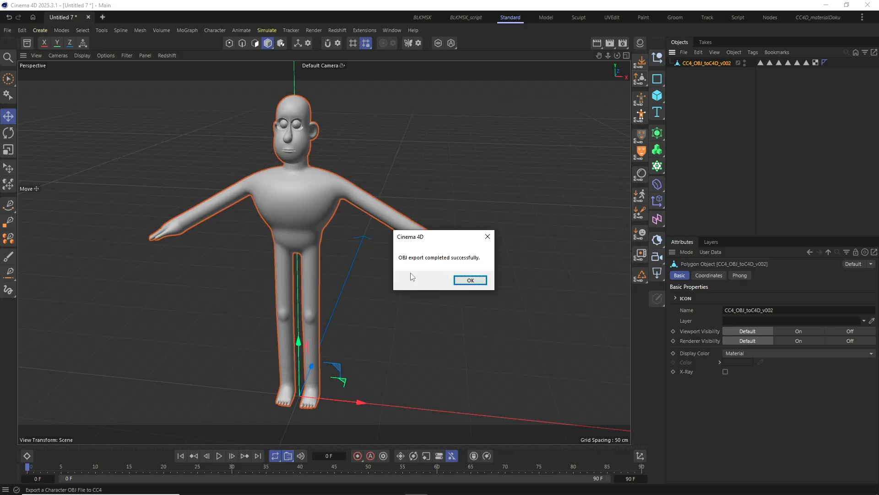
click(470, 280)
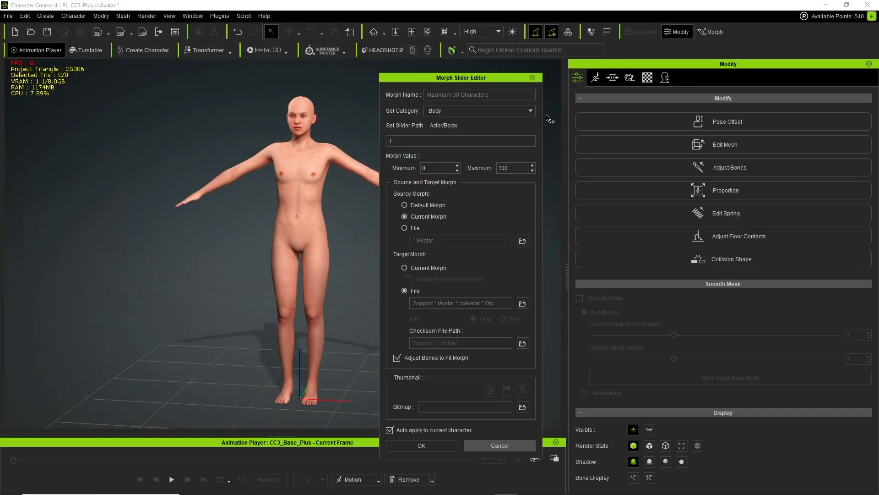
Create a 'Full Body' morph slider from C4D_OBJ_toCC4_v003.obj with the v002 checksum.
text(ull Body)
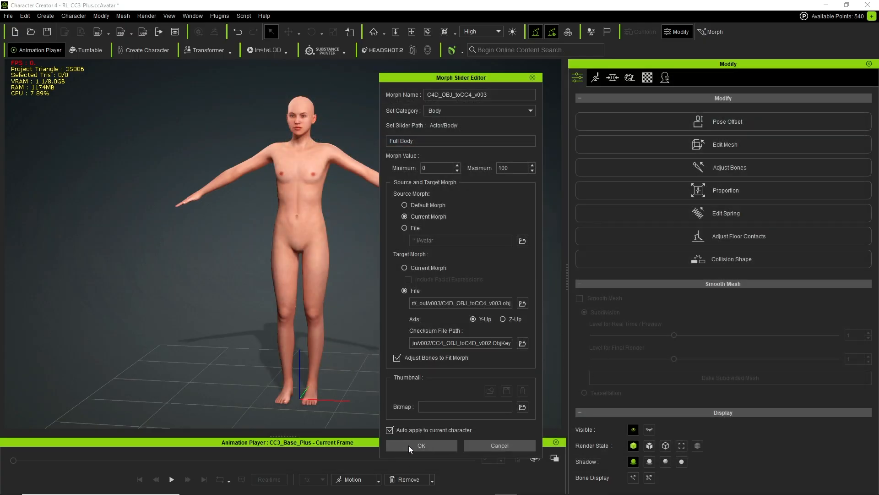
click(422, 444)
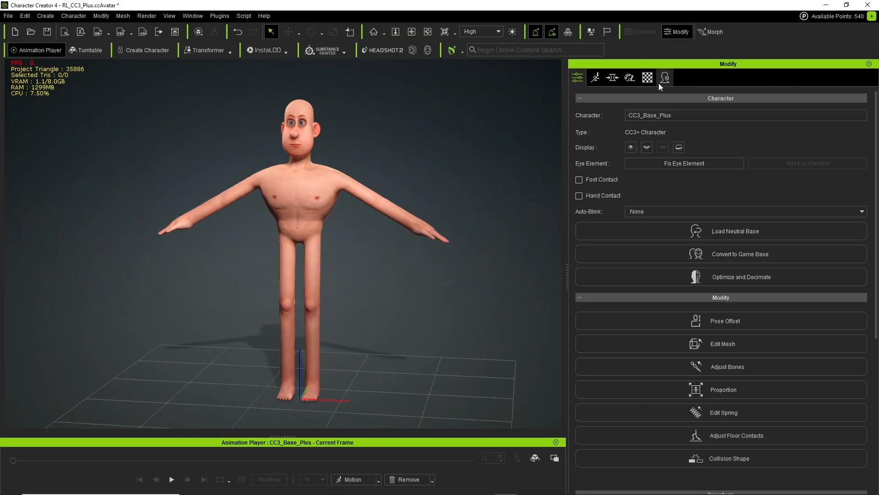
Test the C4D_OBJ_toCC4_v003 morph at partial strength, reset it to full, then play the walk.
click(612, 77)
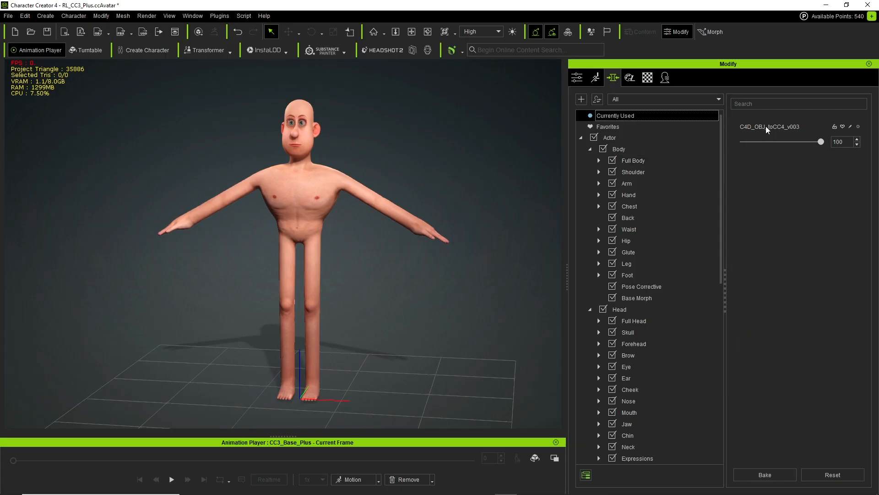
drag(819, 142, 810, 142)
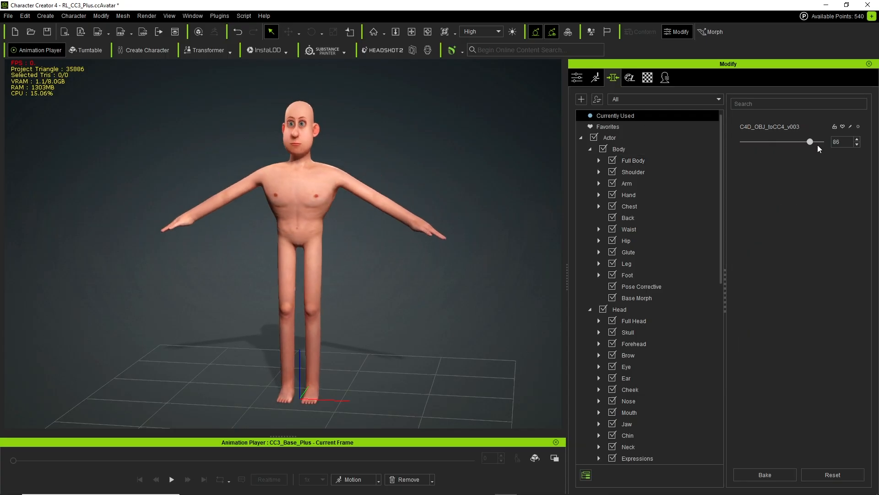
drag(809, 141, 820, 142)
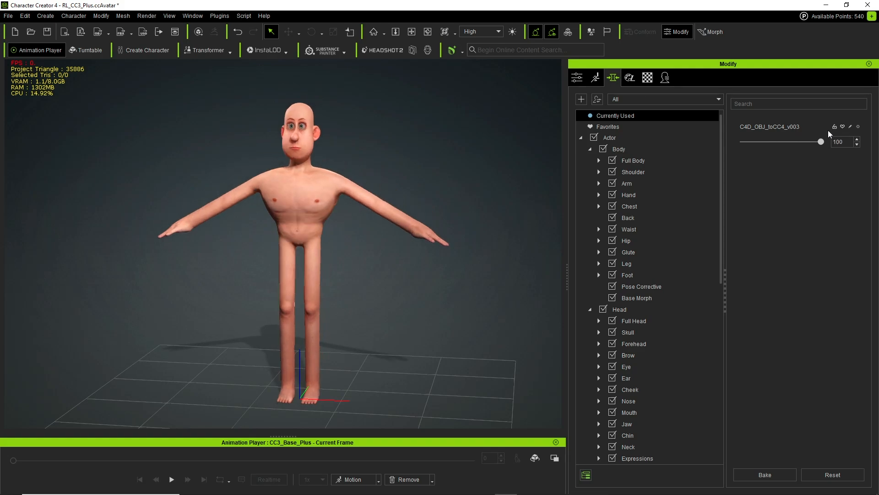
drag(820, 140, 757, 141)
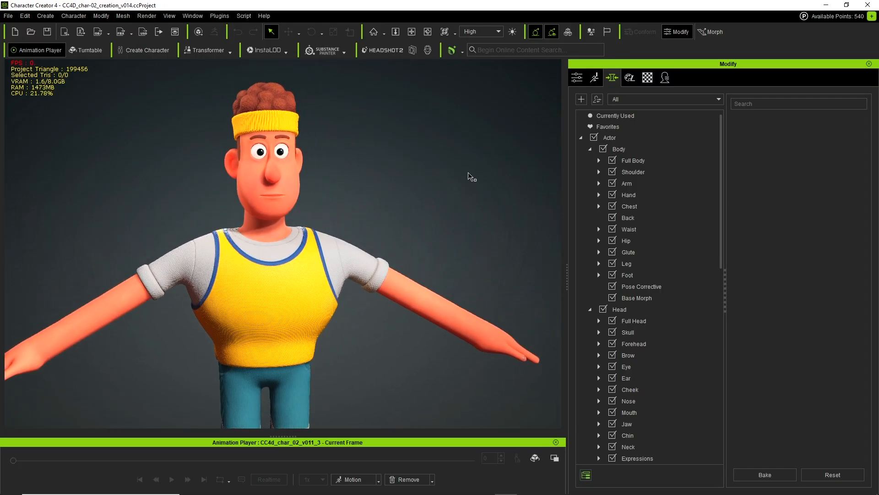
click(170, 479)
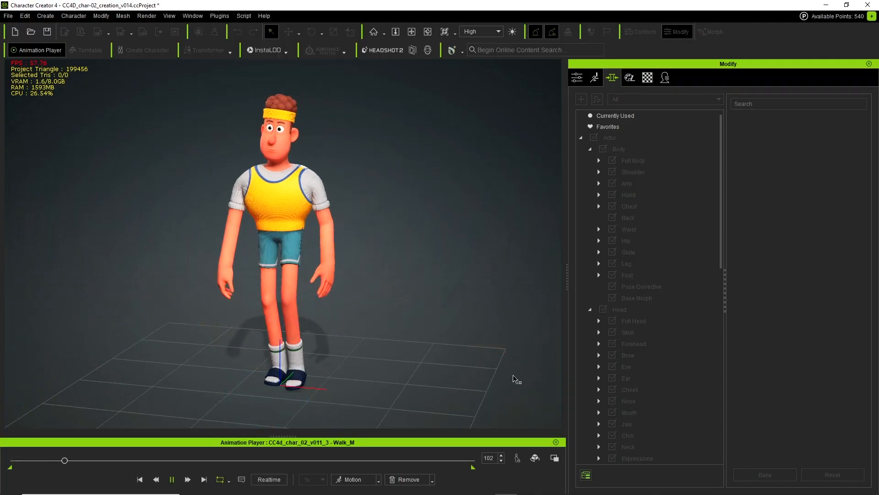